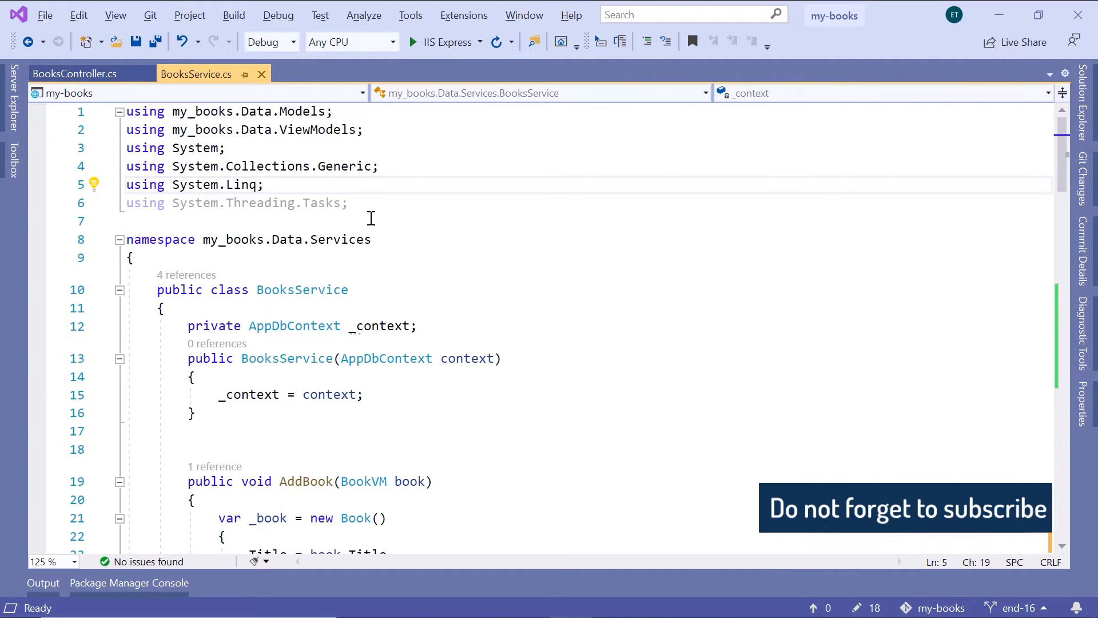
- Start a new 'public' method declaration below UpdateBookById at the bottom of BooksService.cs
{"action": "scroll", "scroll_direction": "down", "scroll_amount": 3}
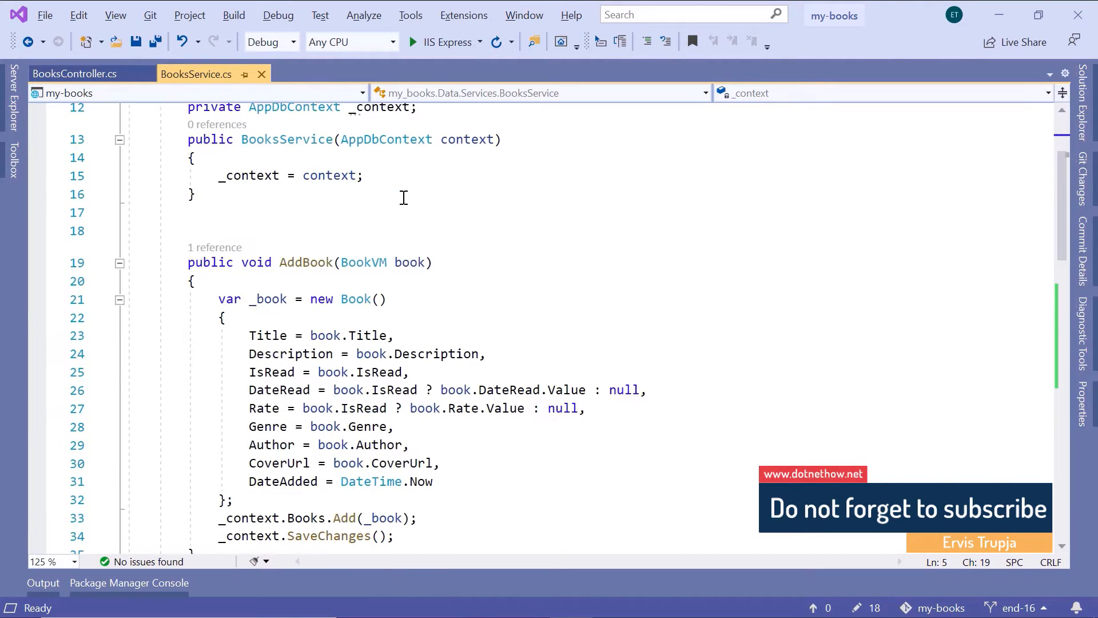
{"action": "scroll", "scroll_direction": "down", "scroll_amount": 3}
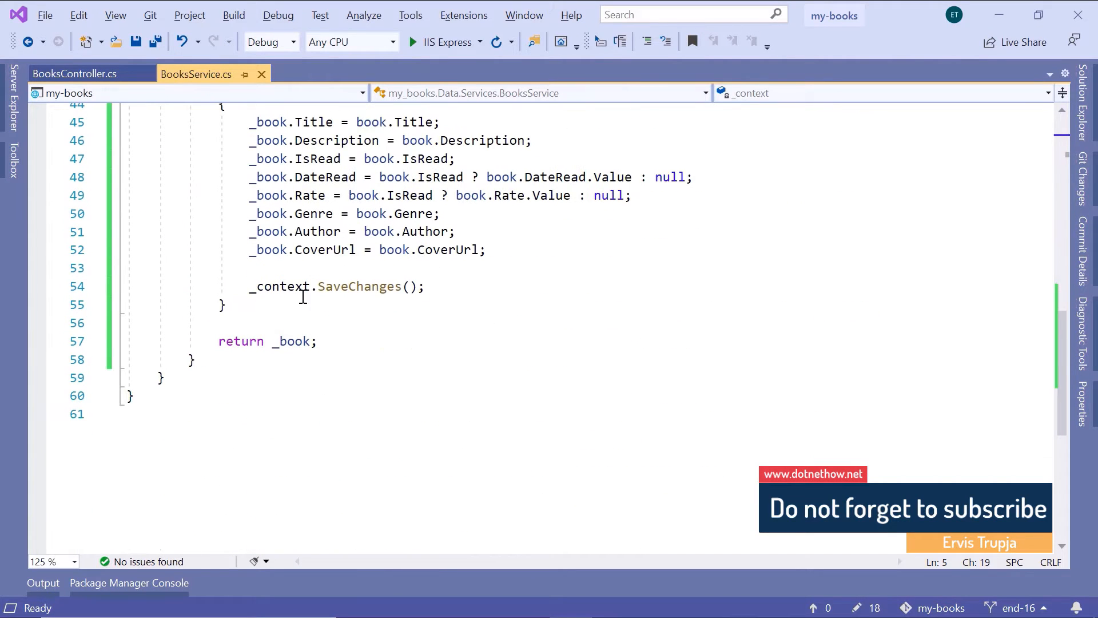
{"action": "type", "text": "public void"}
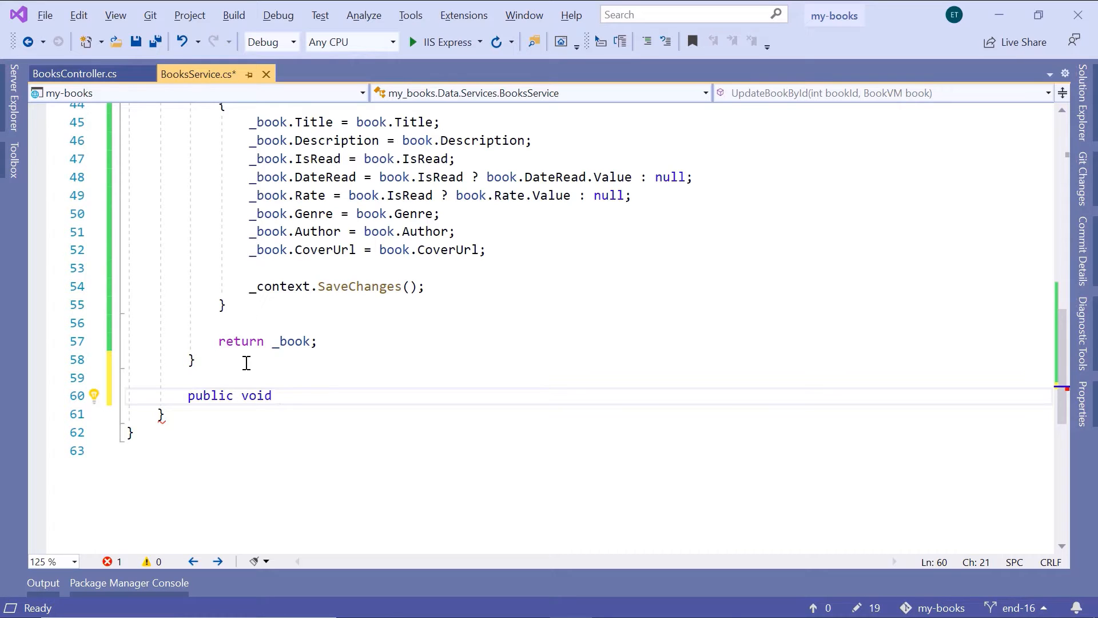
- Declare an empty 'public void DeleteBookById(int bookId)' method in BooksService
{"action": "type", "text": "DeleteBoo"}
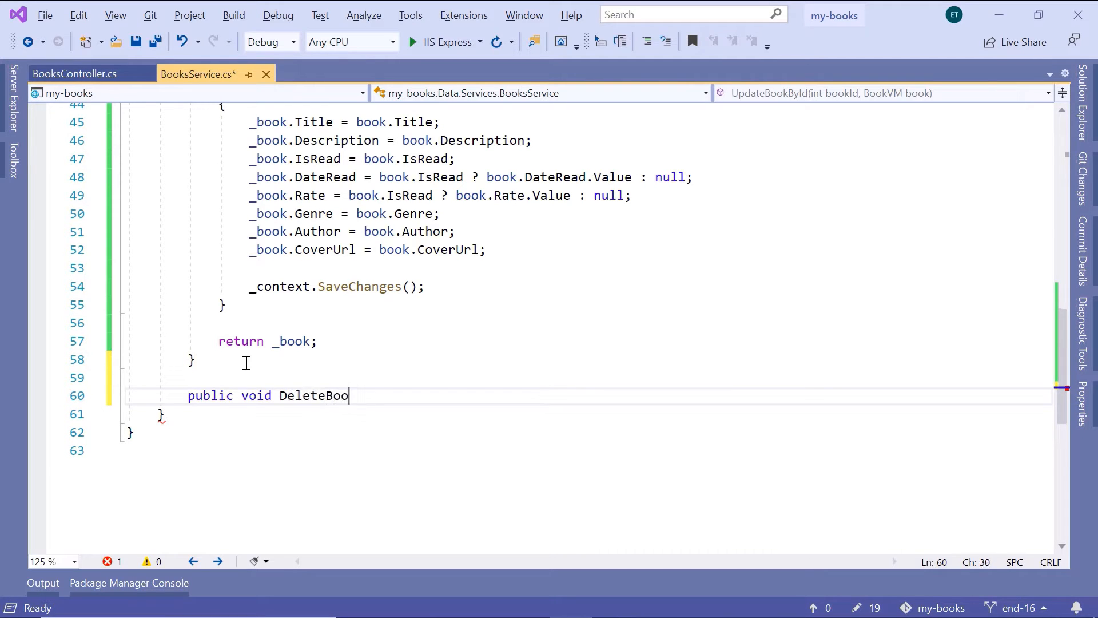
{"action": "type", "text": "kById"}
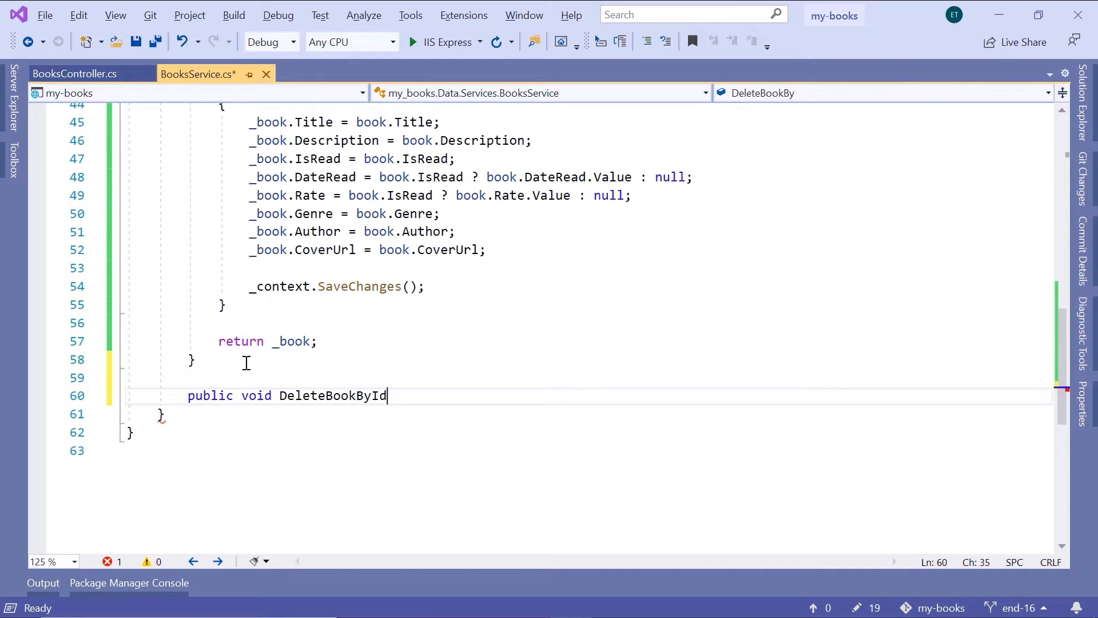
{"action": "type", "text": "()"}
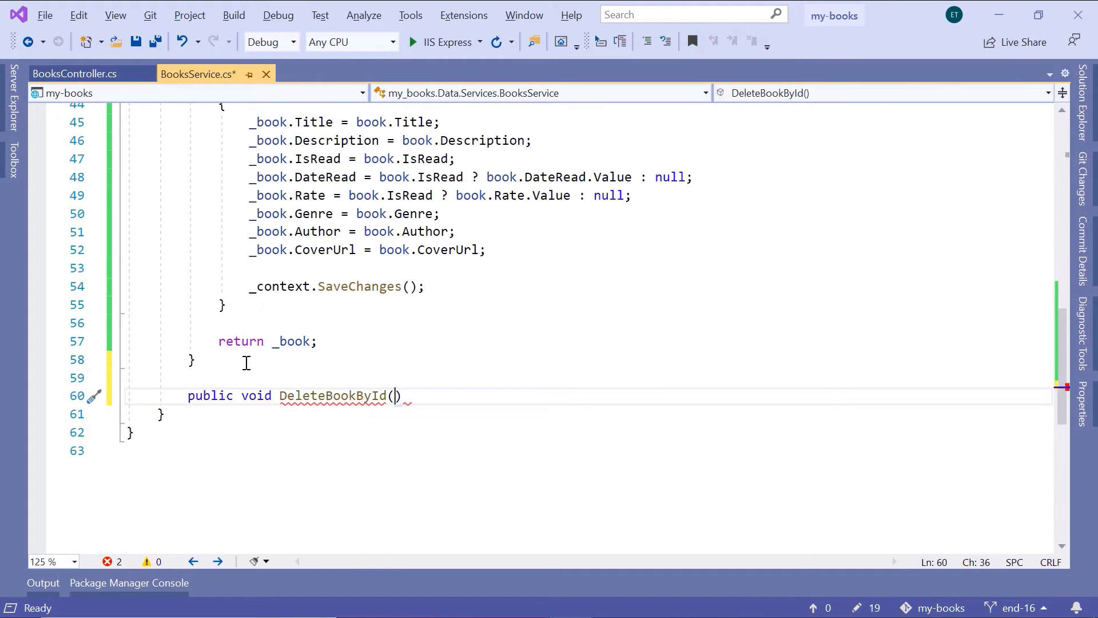
{"action": "type", "text": "int bookId"}
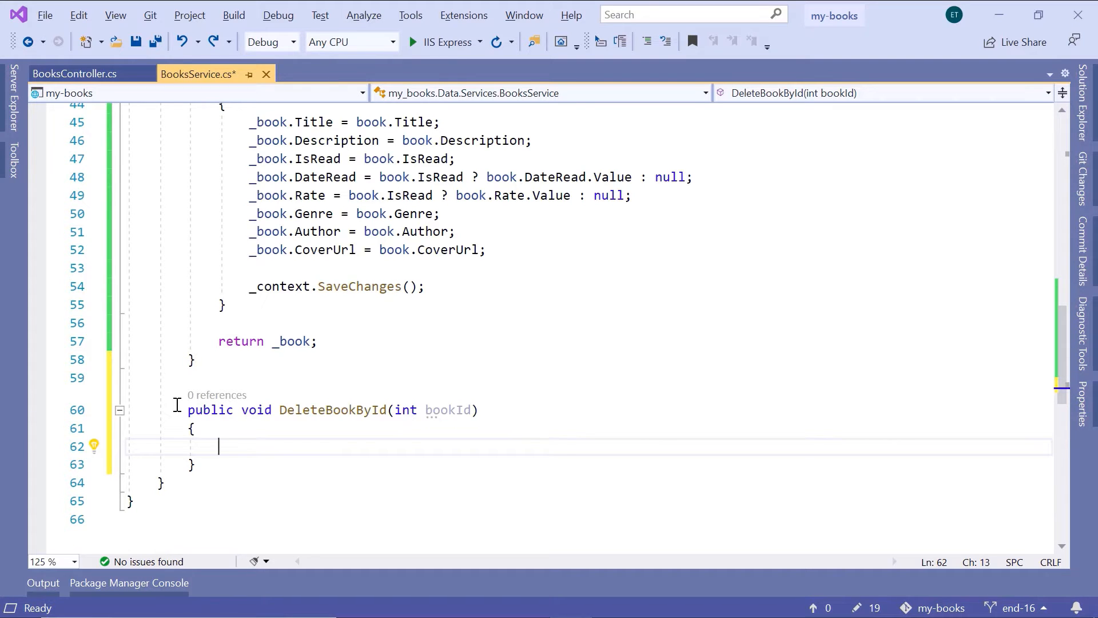
- Look up the book with FirstOrDefault(n => n.Id == bookId) and begin an 'if (_book != null)' check
{"action": "type", "text": "var _book = _context.Books.FirstOrDefault(n => n.Id == bookId);"}
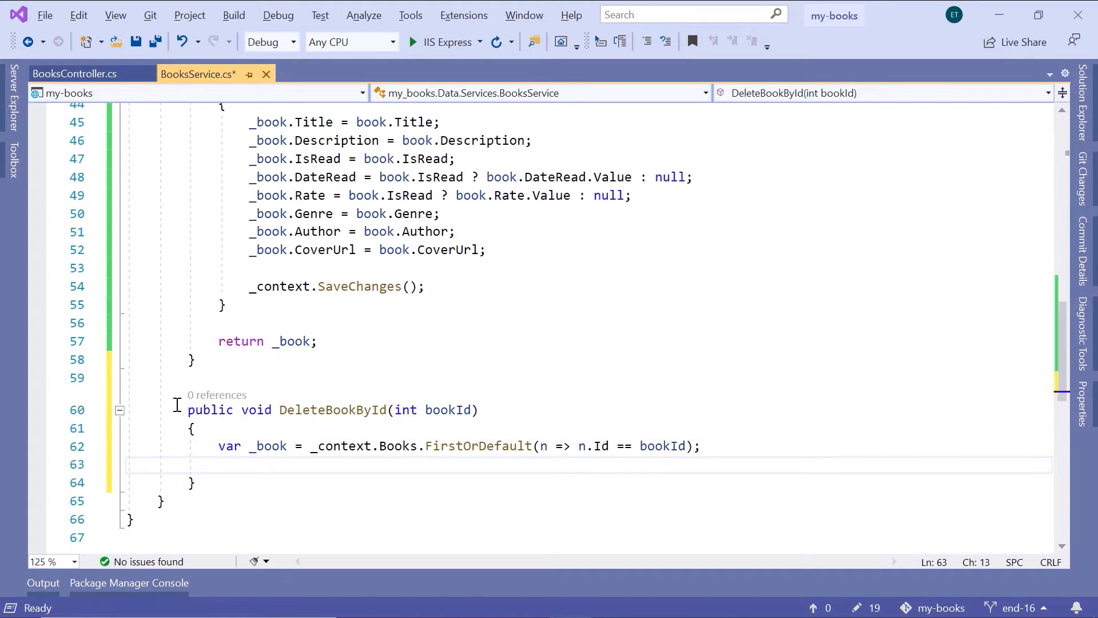
{"action": "type", "text": "if("}
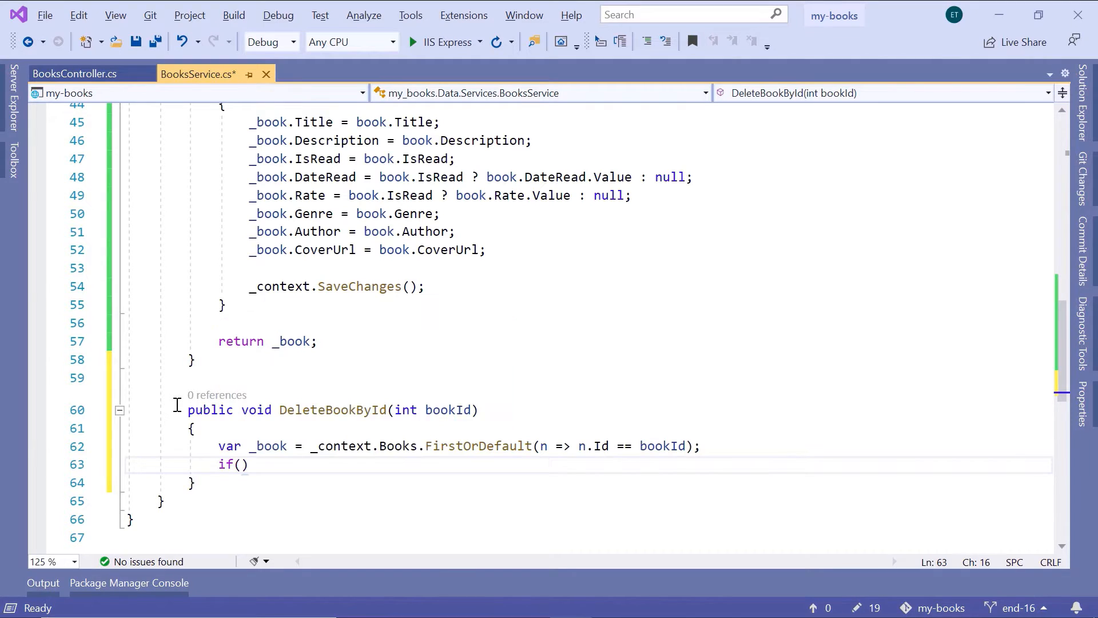
{"action": "type", "text": "_book != null"}
{"action": "type", "text": "{"}
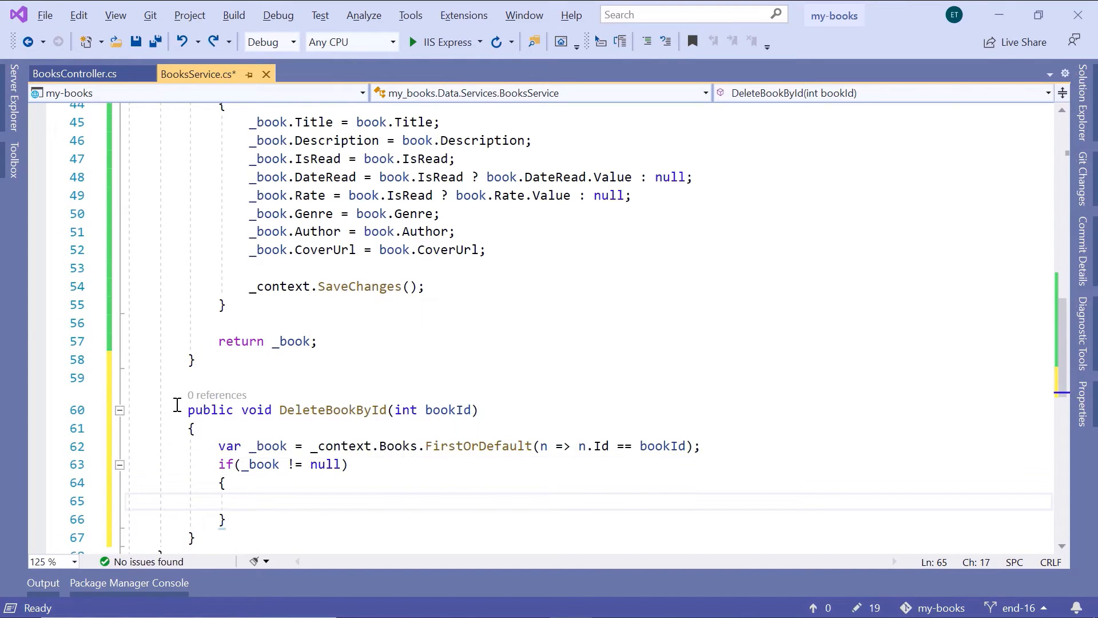
- Inside the if, call _context.Books.Remove(_book) and _context.SaveChanges(), then save BooksService.cs
{"action": "type", "text": "_context"}
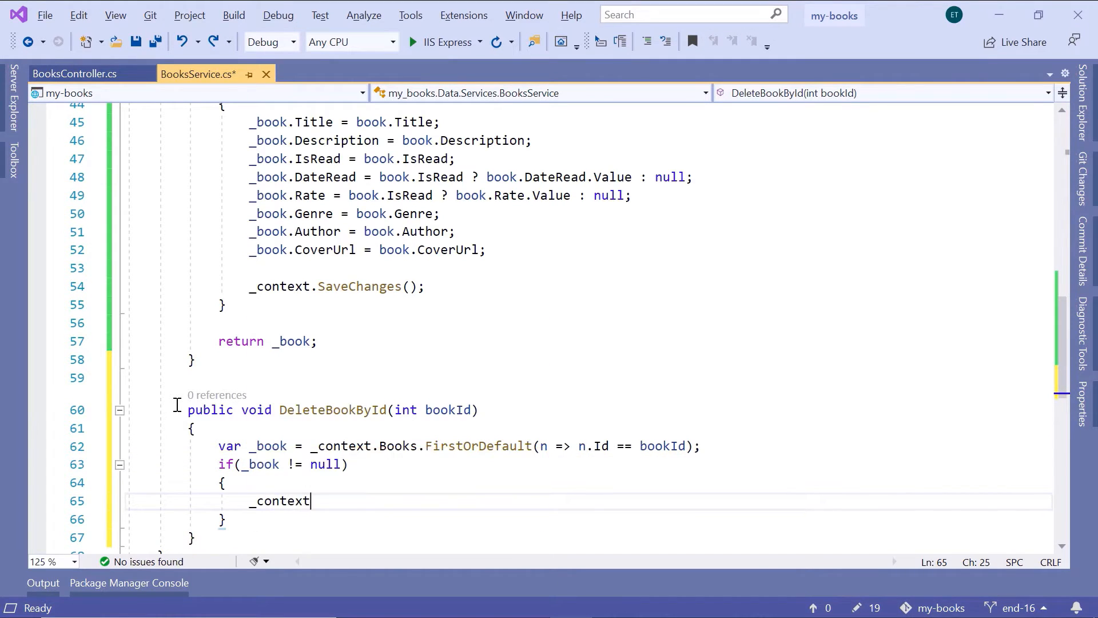
{"action": "type", "text": ".books.Remove"}
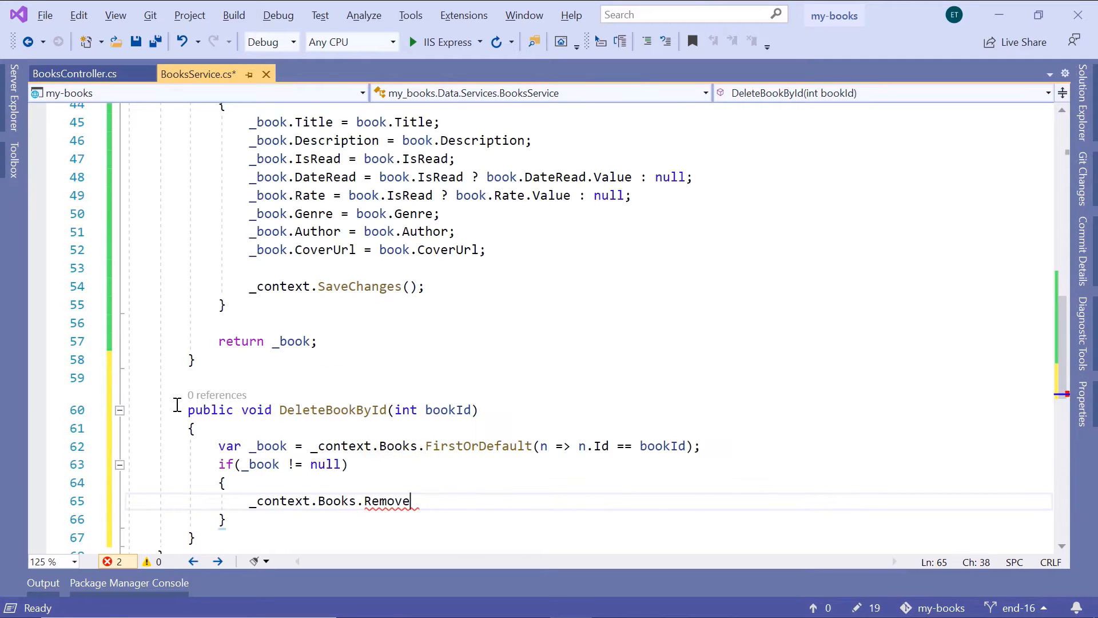
{"action": "type", "text": "("}
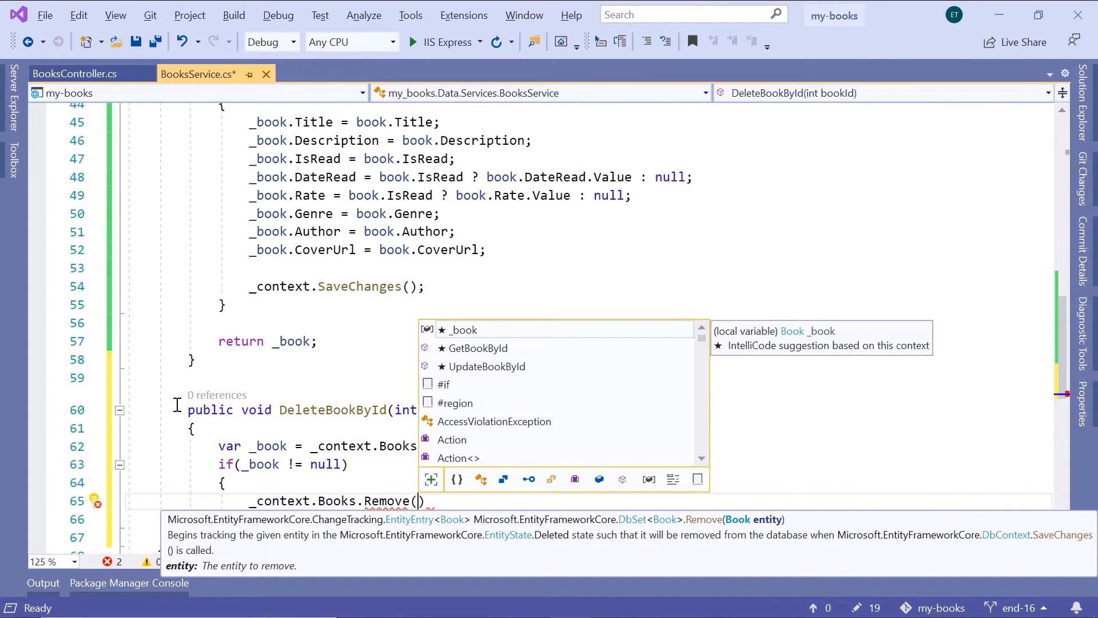
{"action": "type", "text": "_book"}
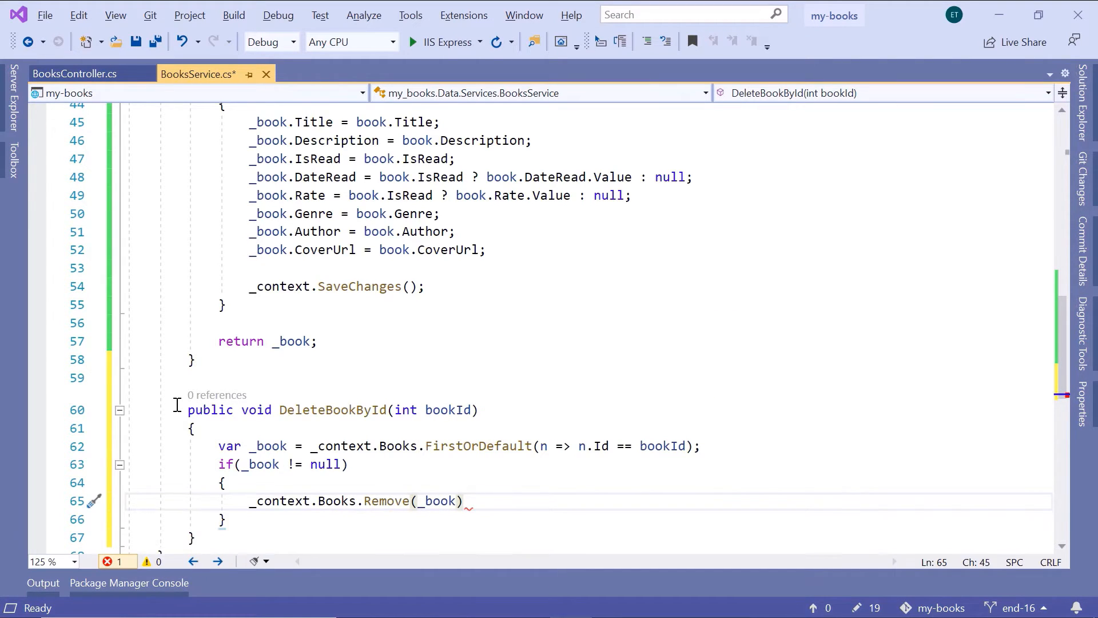
{"action": "type", "text": "_c"}
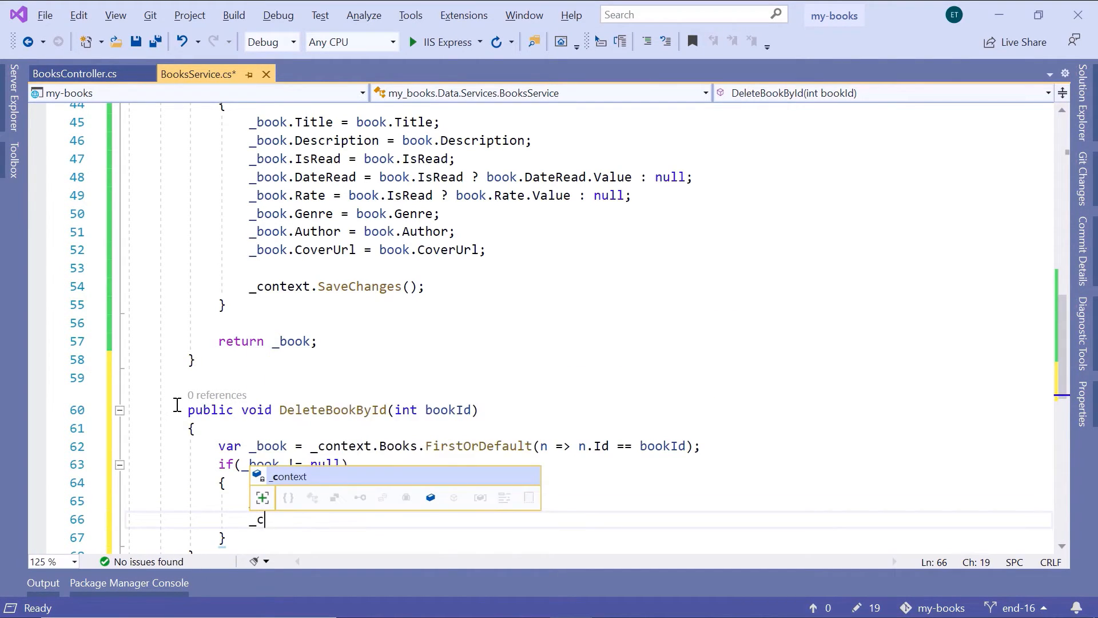
{"action": "type", "text": "context.saveChanges"}
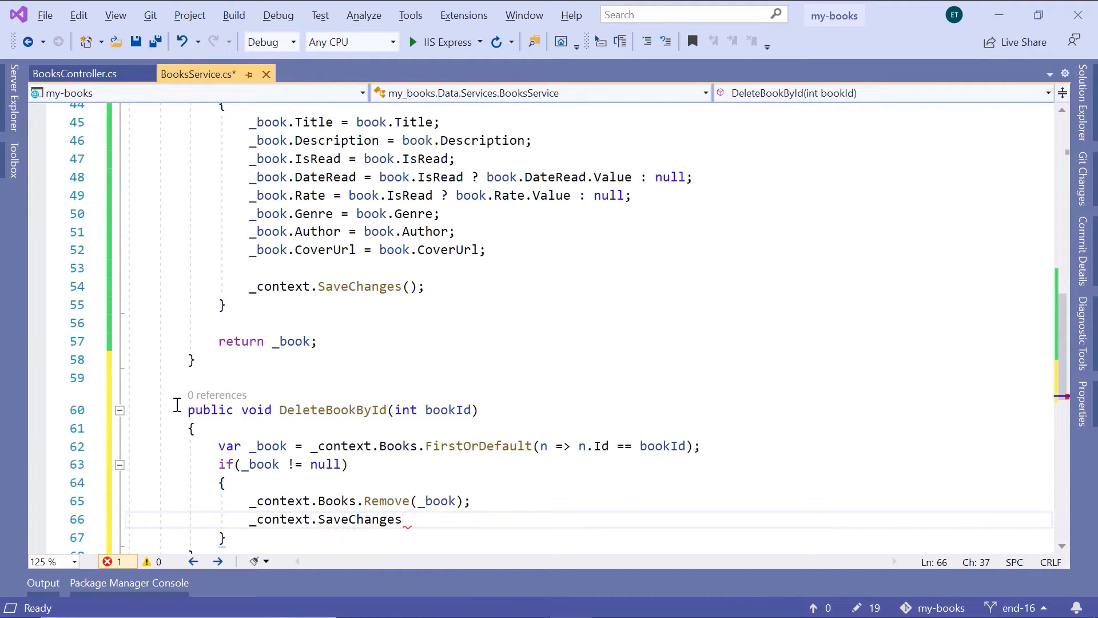
{"action": "type", "text": "();"}
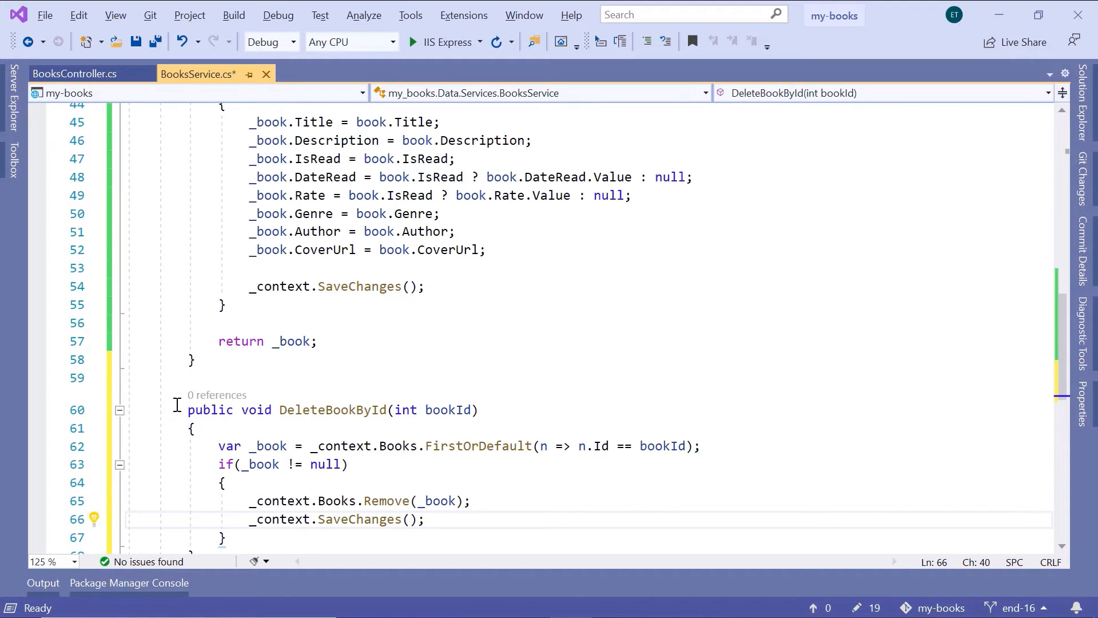
{"action": "key", "text": "ctrl+s"}
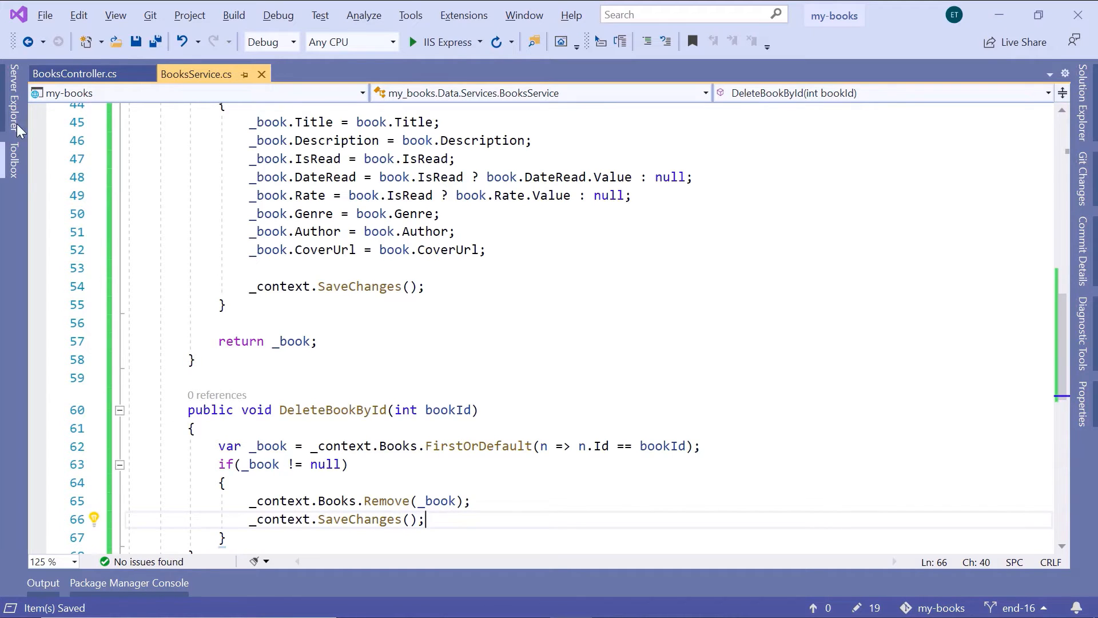
- In BooksController.cs, add an [HttpDelete("delete-book-by-id/{id}")] route attribute
{"action": "left_click", "coordinate": [73, 74]}
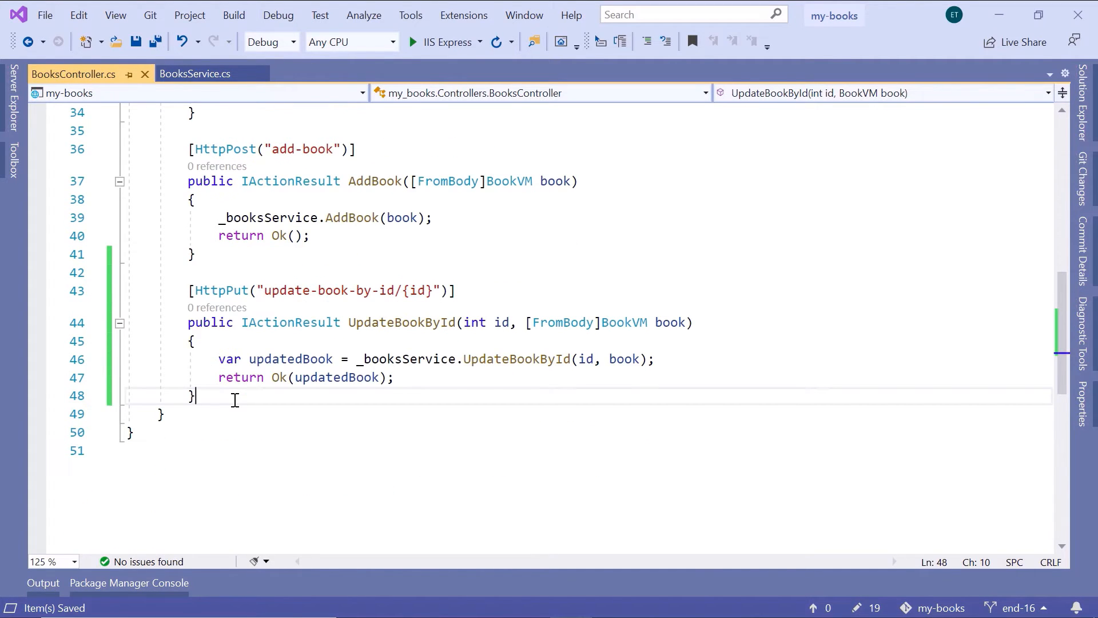
{"action": "type", "text": "["}
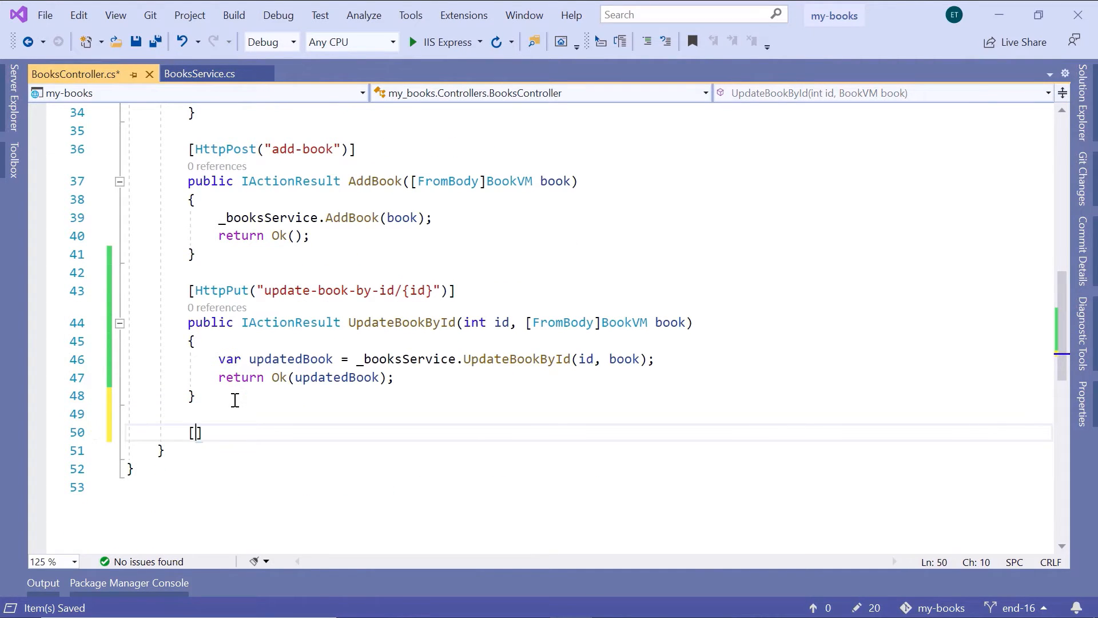
{"action": "type", "text": "HttpDelete(\"delete-boo"}
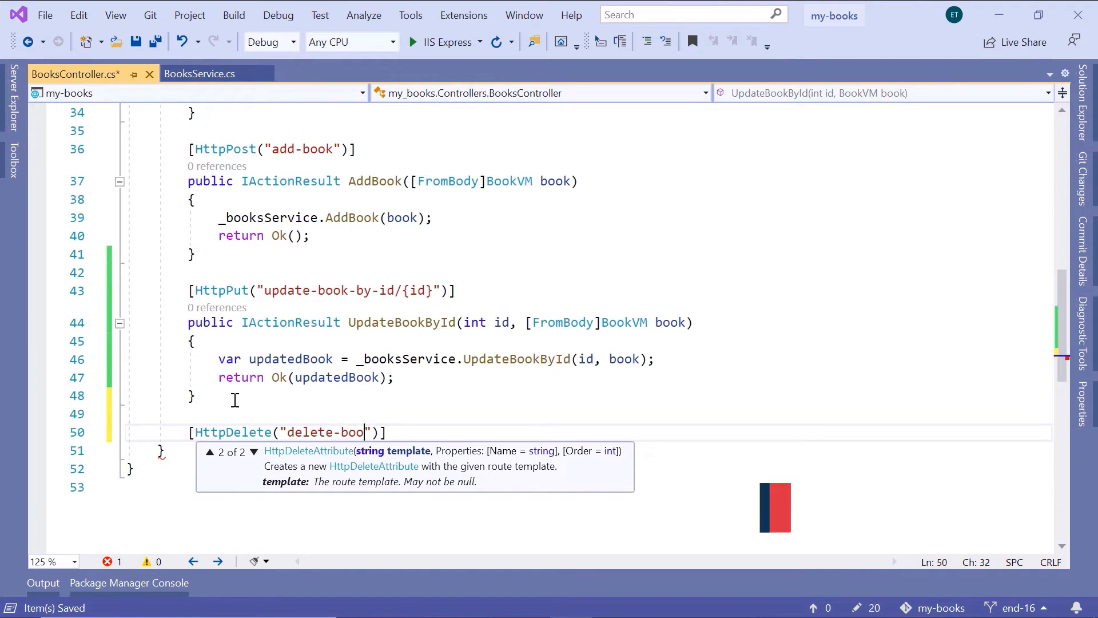
{"action": "type", "text": "k-by"}
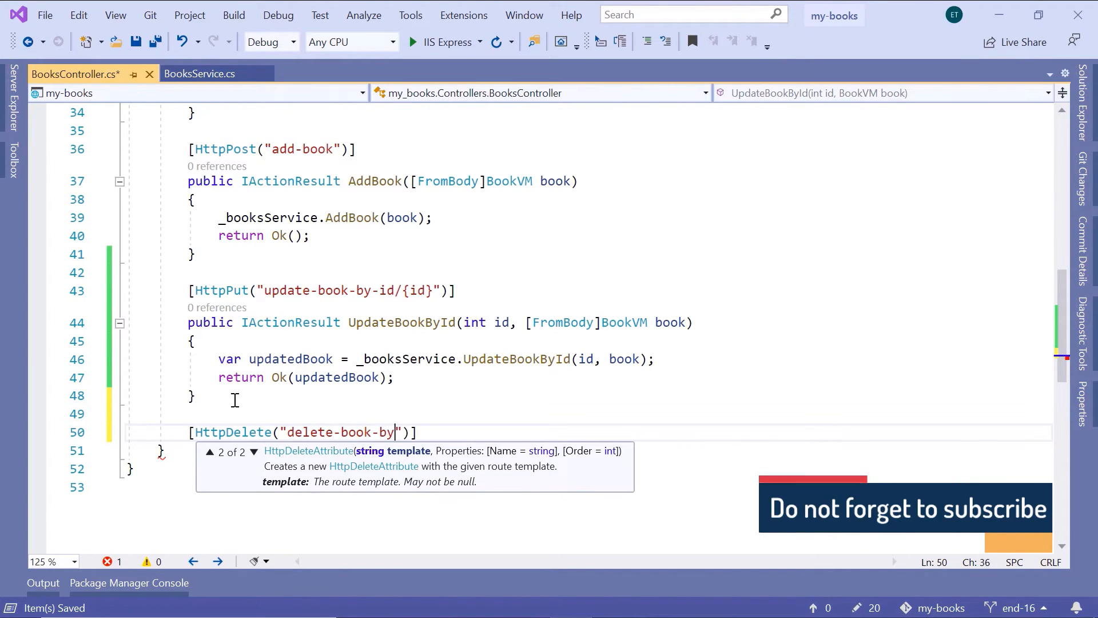
{"action": "type", "text": "id"}
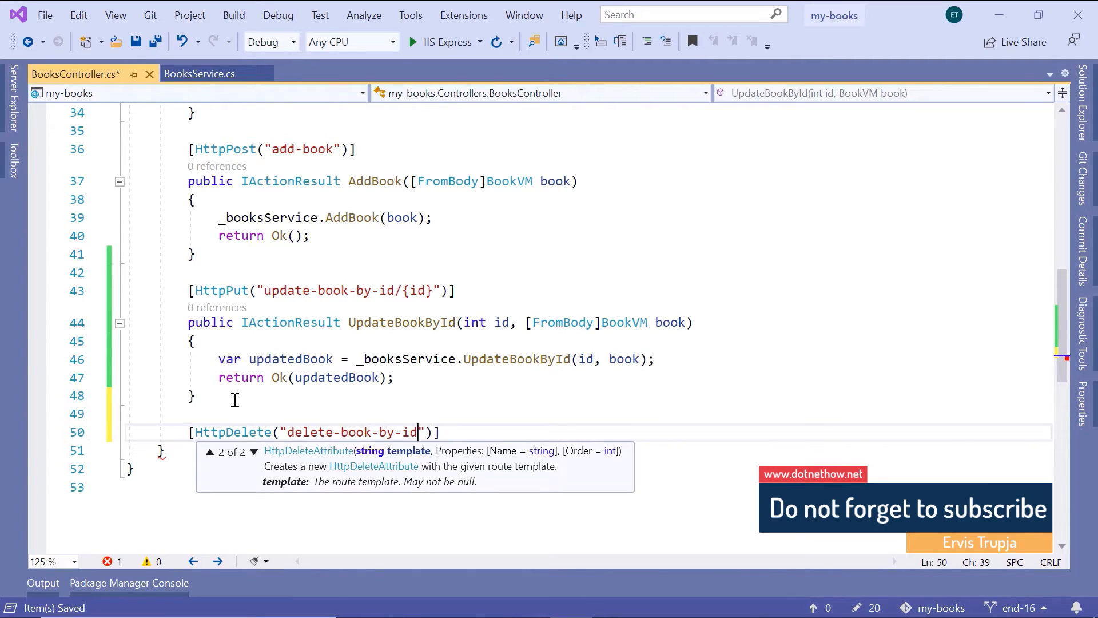
{"action": "type", "text": "/{}"}
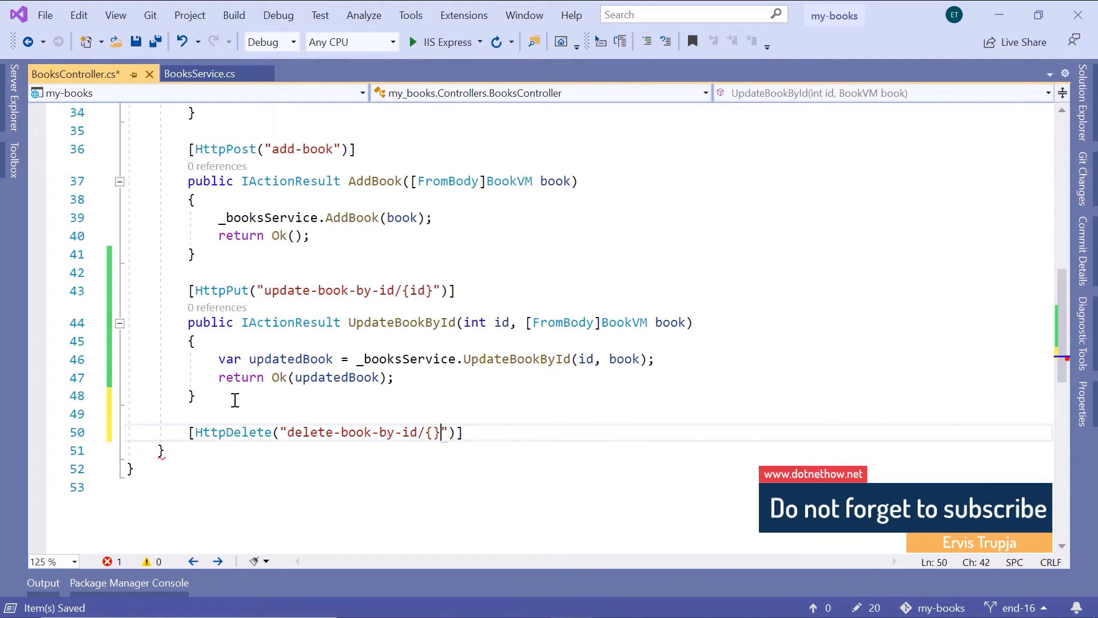
{"action": "type", "text": "id"}
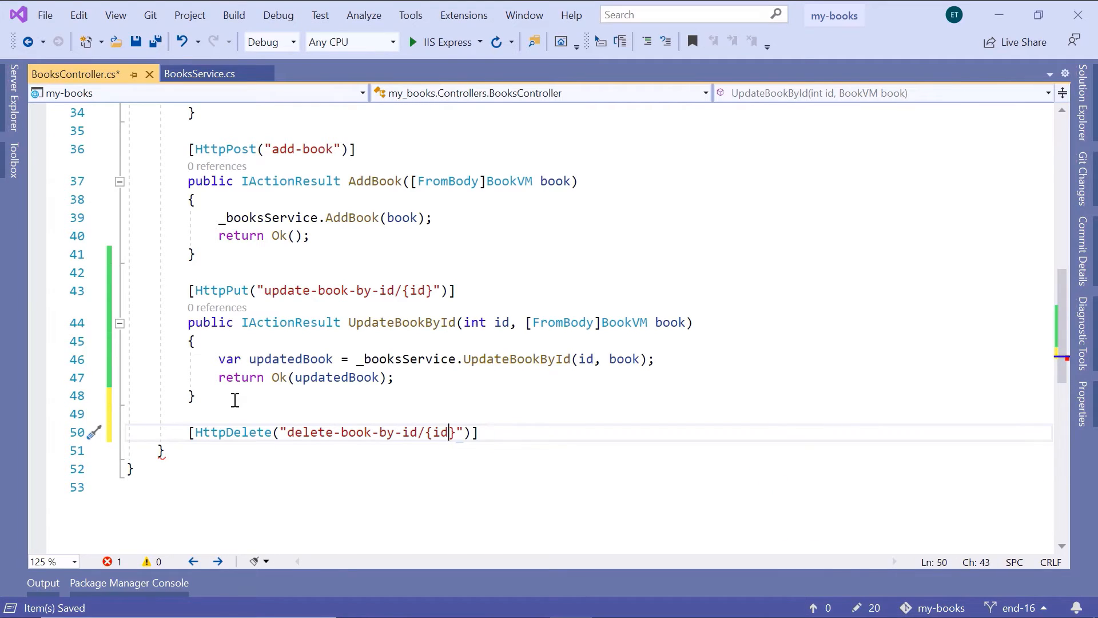
{"action": "mouse_move", "coordinate": [482, 420]}
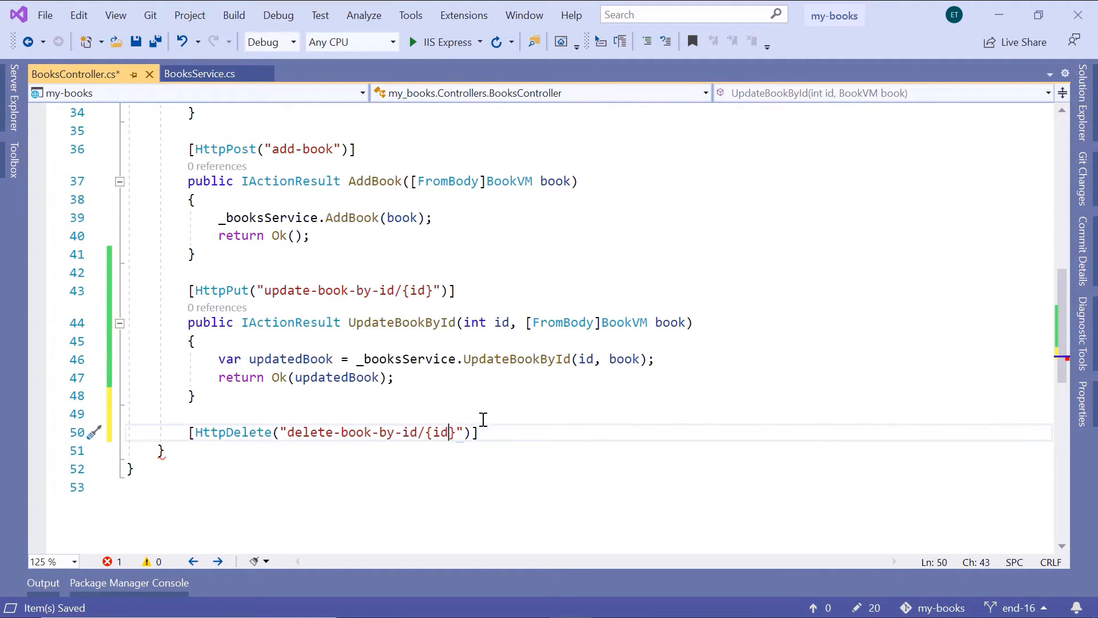
{"action": "key", "text": "enter"}
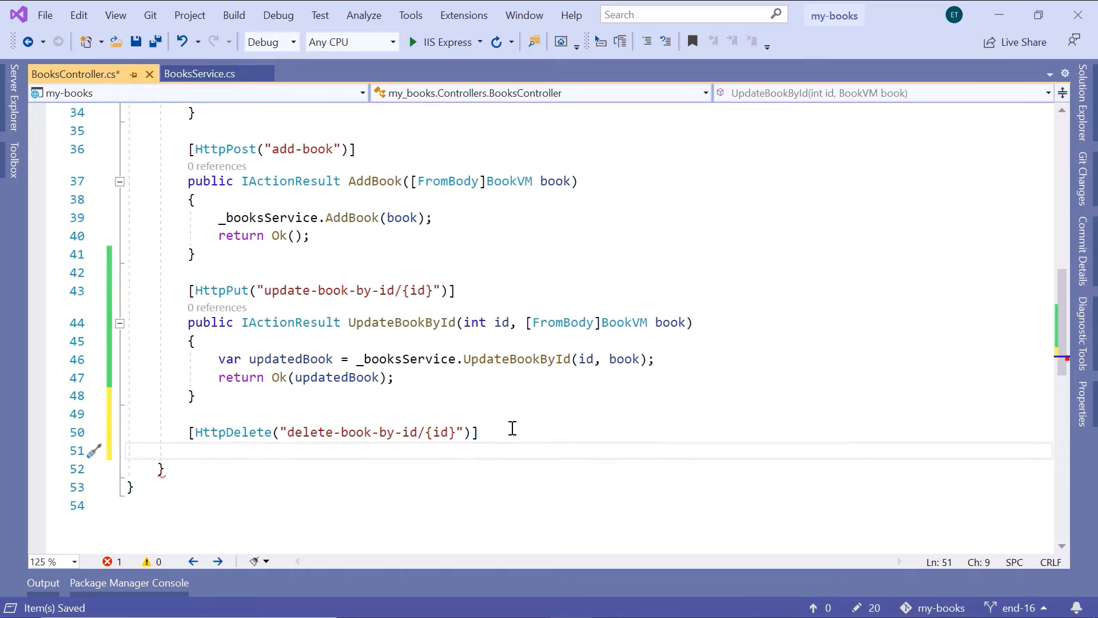
- Write 'public IActionResult DeleteBookById(int id)' calling _booksService.DeleteBookById(id) and returning Ok, then run with IIS Express
{"action": "type", "text": "public"}
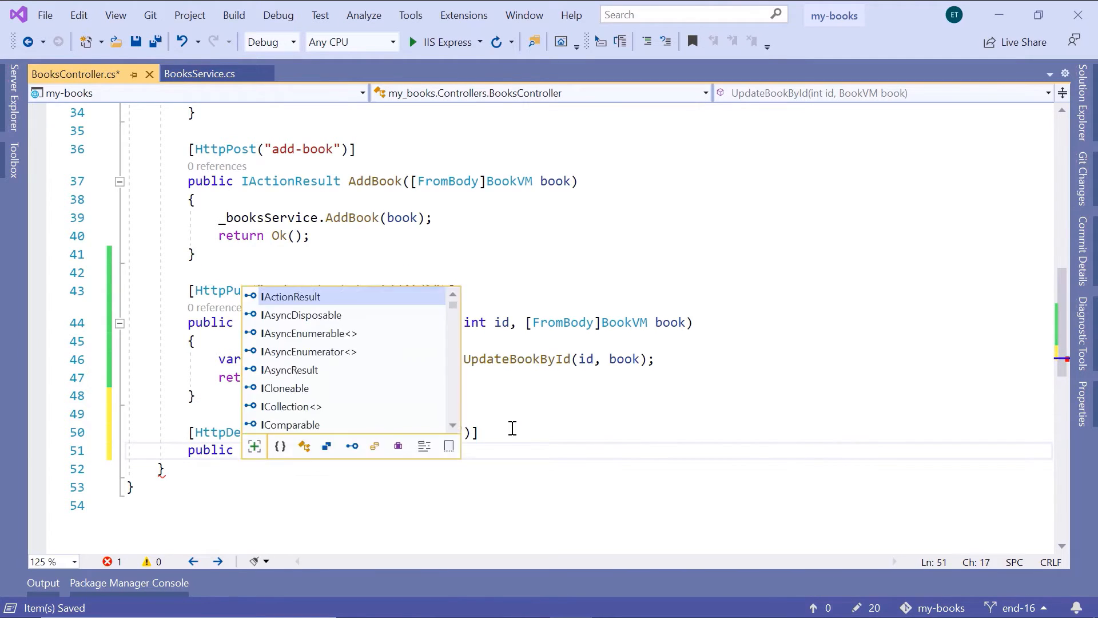
{"action": "type", "text": "Delete"}
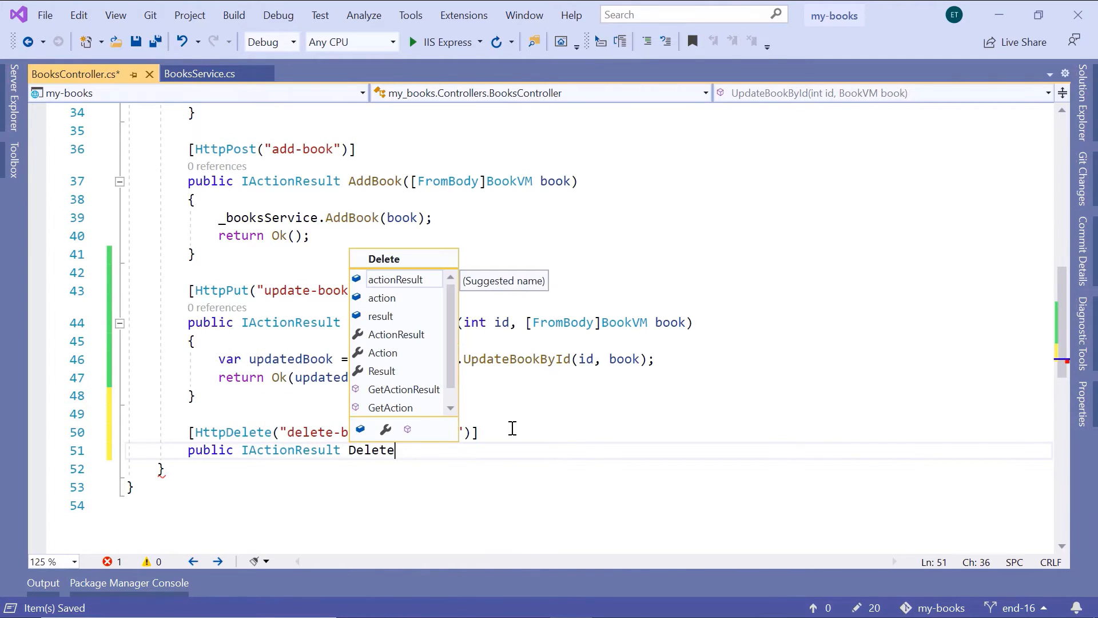
{"action": "type", "text": "BookById(int id"}
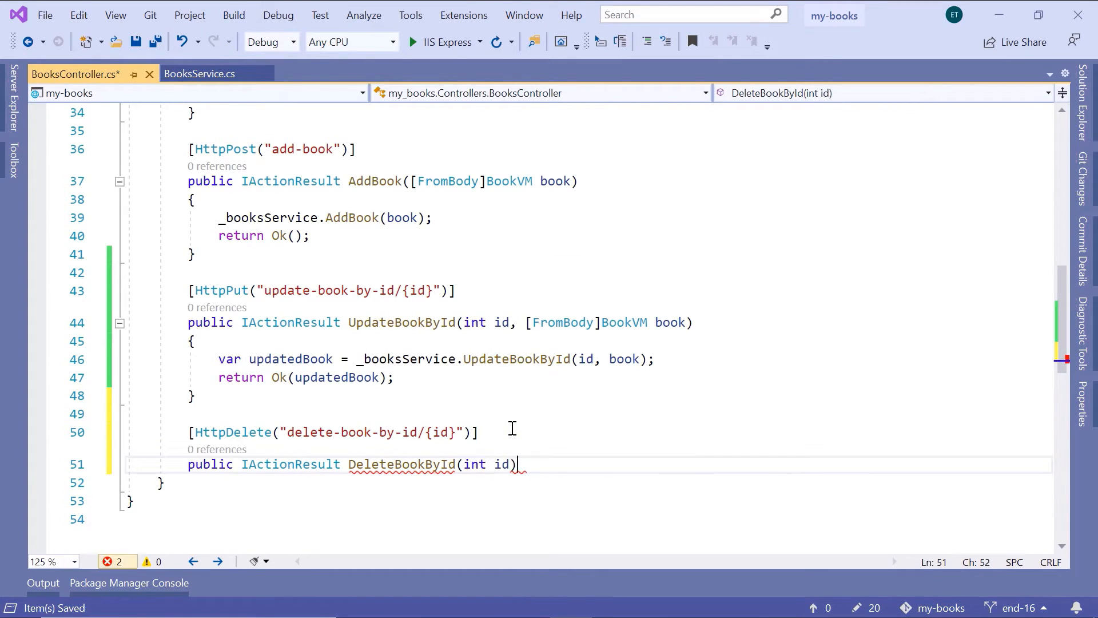
{"action": "key", "text": "enter"}
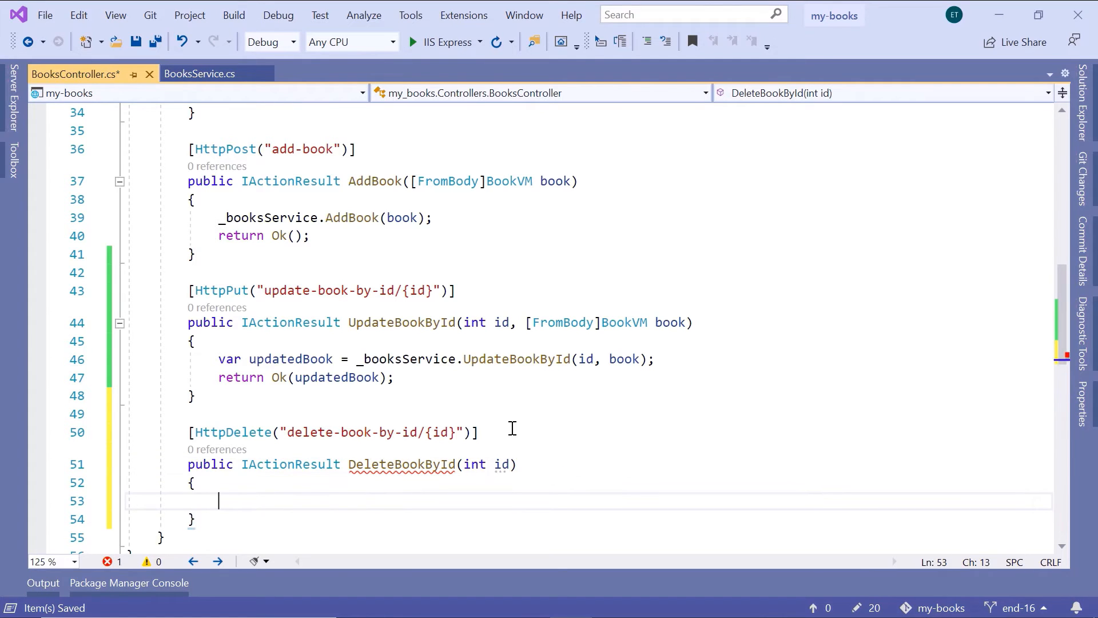
{"action": "type", "text": "_se"}
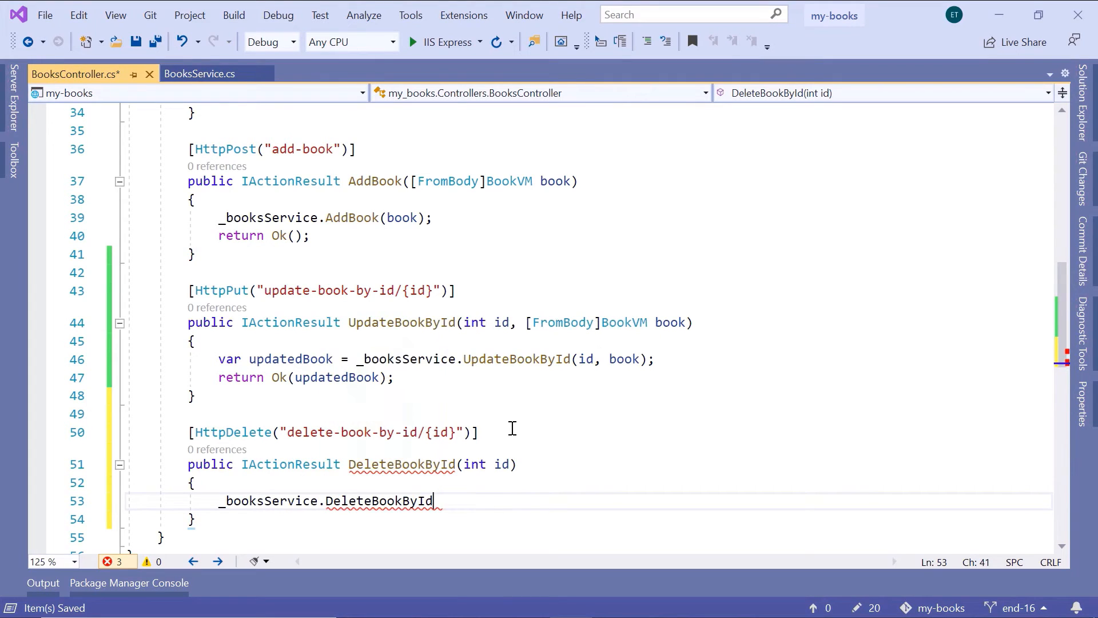
{"action": "type", "text": "(id"}
{"action": "type", "text": "return Ok("}
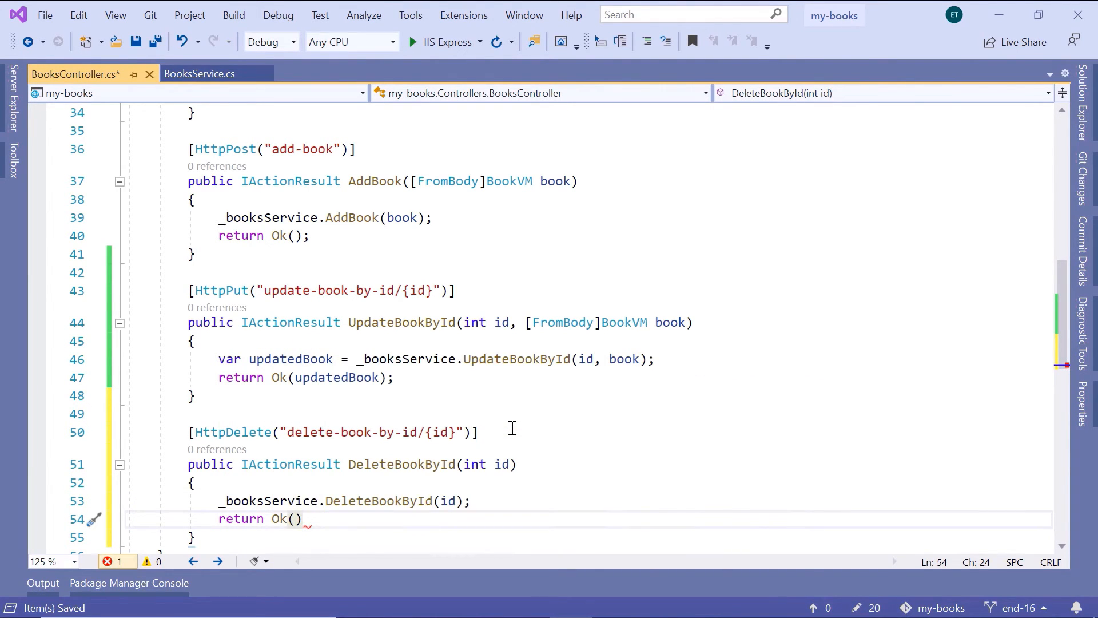
{"action": "type", "text": ";"}
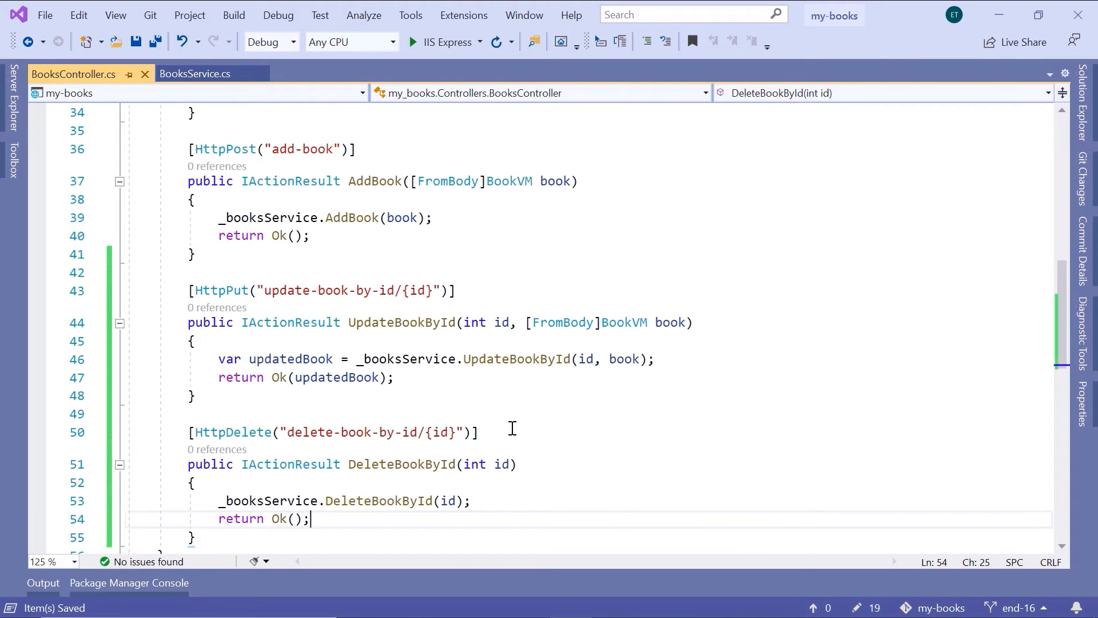
{"action": "left_click", "coordinate": [413, 43]}
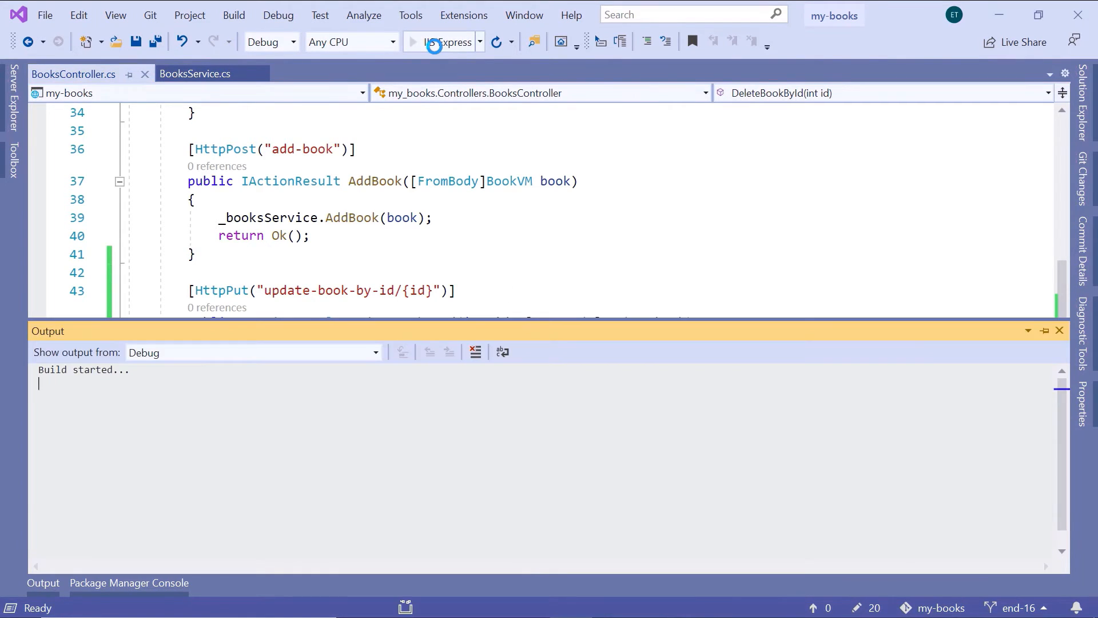
- Expand DELETE /api/Books/delete-book-by-id/{id} in Swagger UI and review its required integer id parameter
{"action": "left_click", "coordinate": [414, 41]}
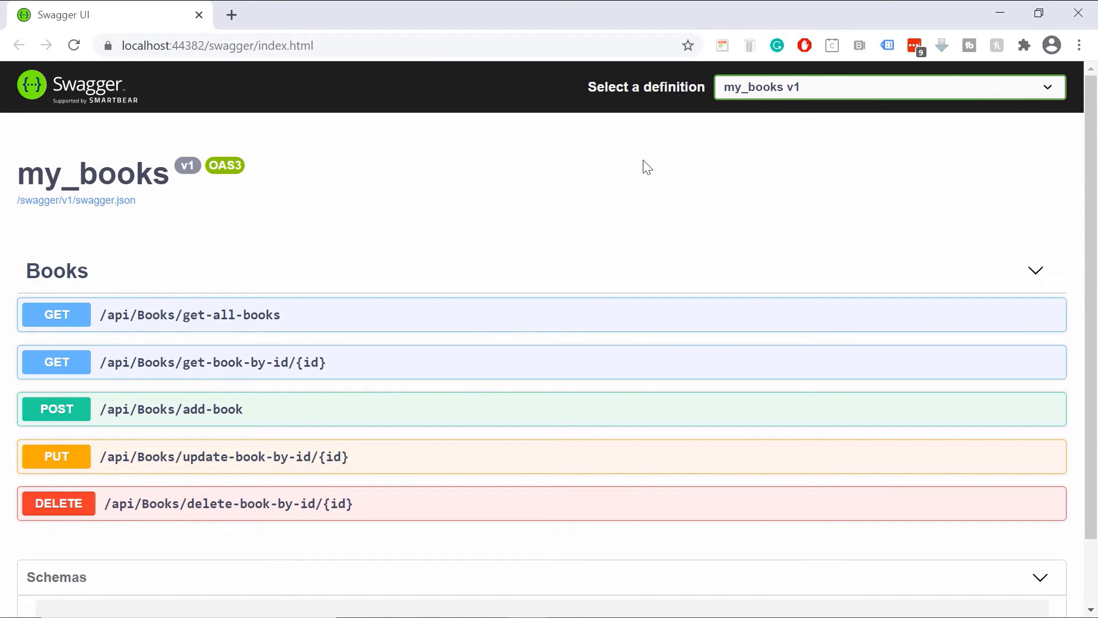
{"action": "mouse_move", "coordinate": [535, 284]}
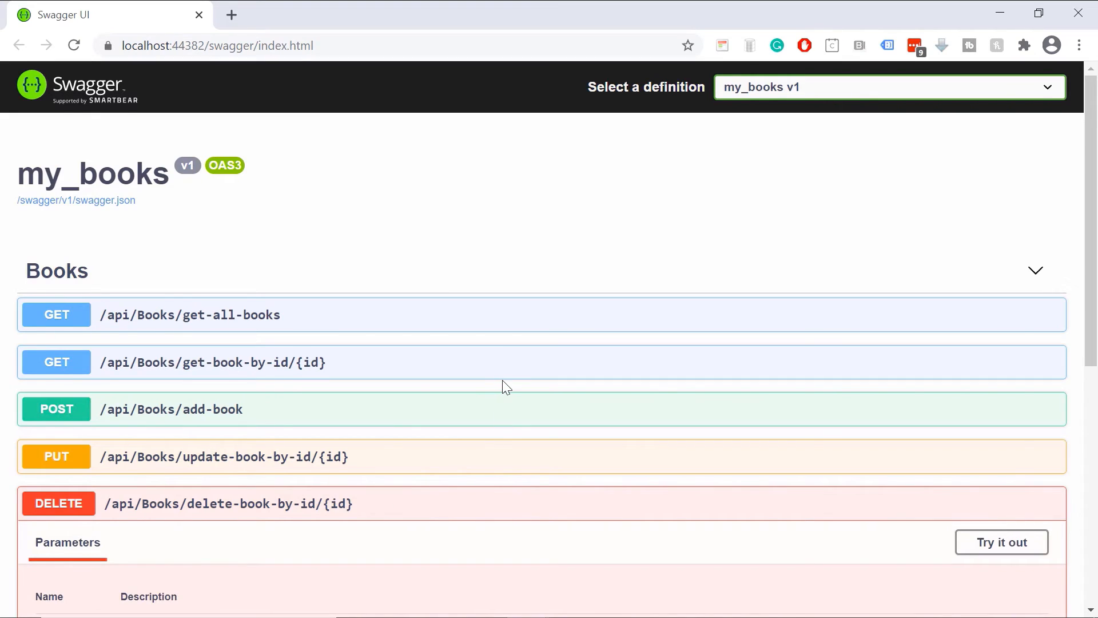
{"action": "scroll", "scroll_direction": "down", "scroll_amount": 3}
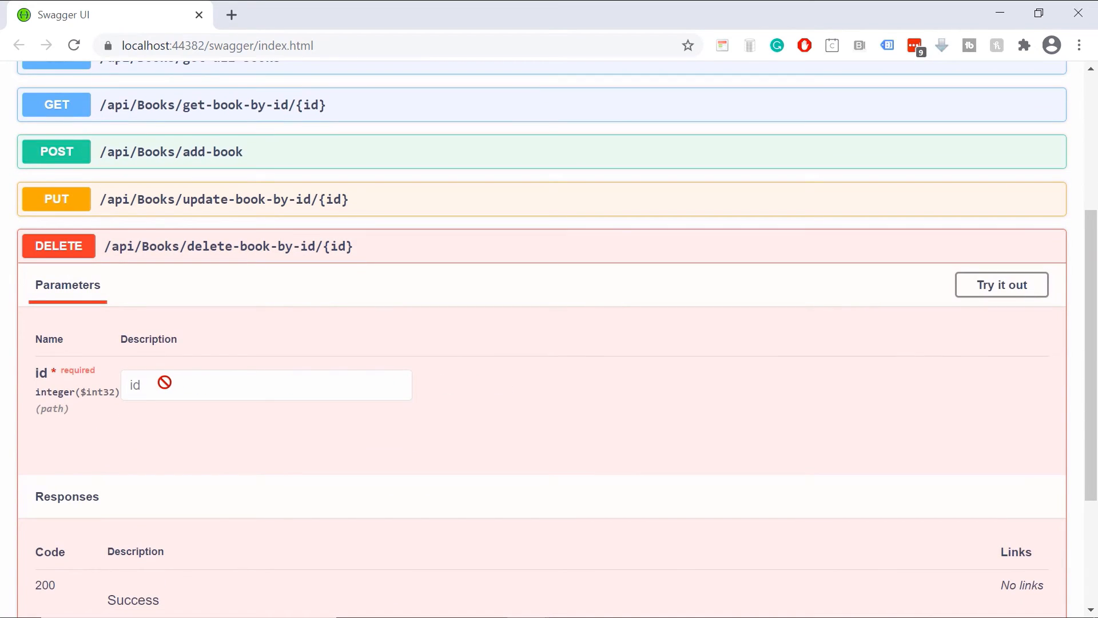
{"action": "scroll", "scroll_direction": "down", "scroll_amount": 3}
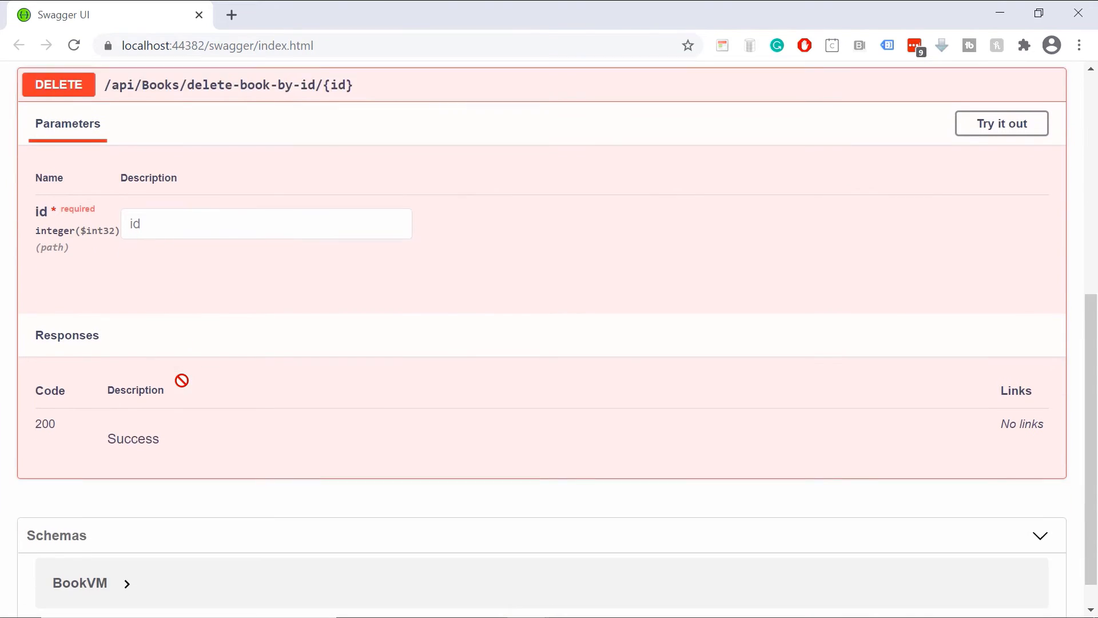
{"action": "scroll", "scroll_direction": "down", "scroll_amount": 3}
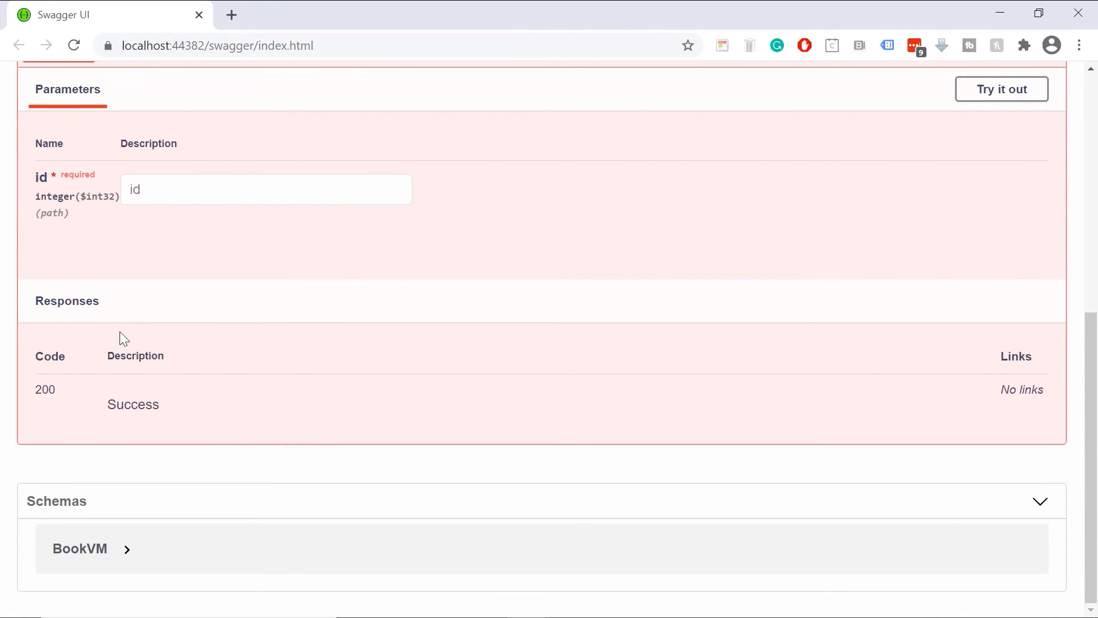
{"action": "scroll", "scroll_direction": "up", "scroll_amount": 3}
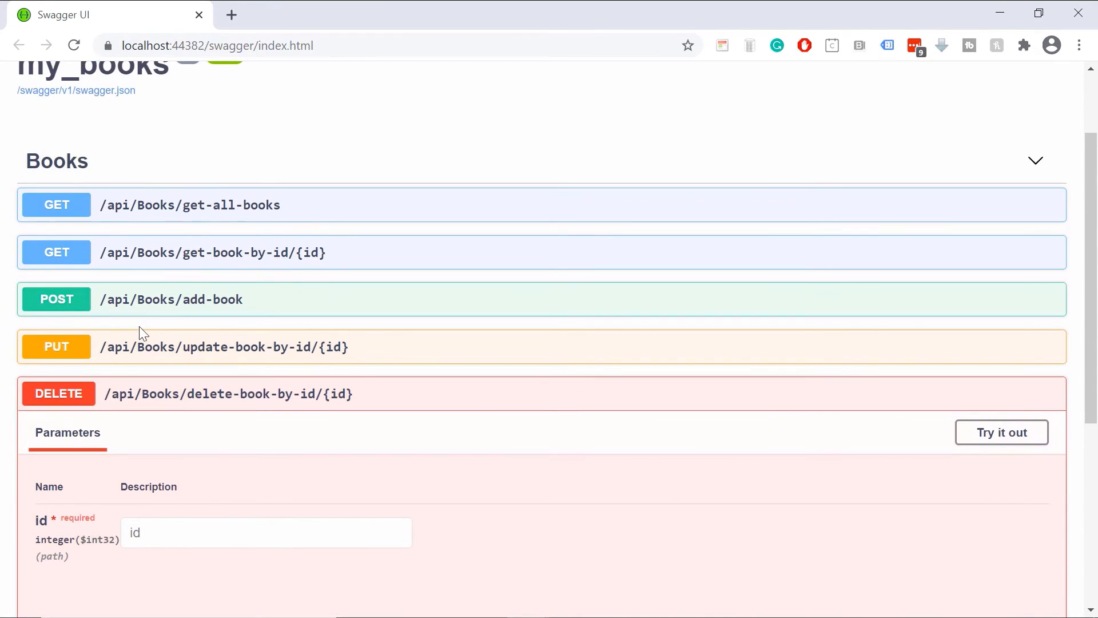
{"action": "mouse_move", "coordinate": [181, 215]}
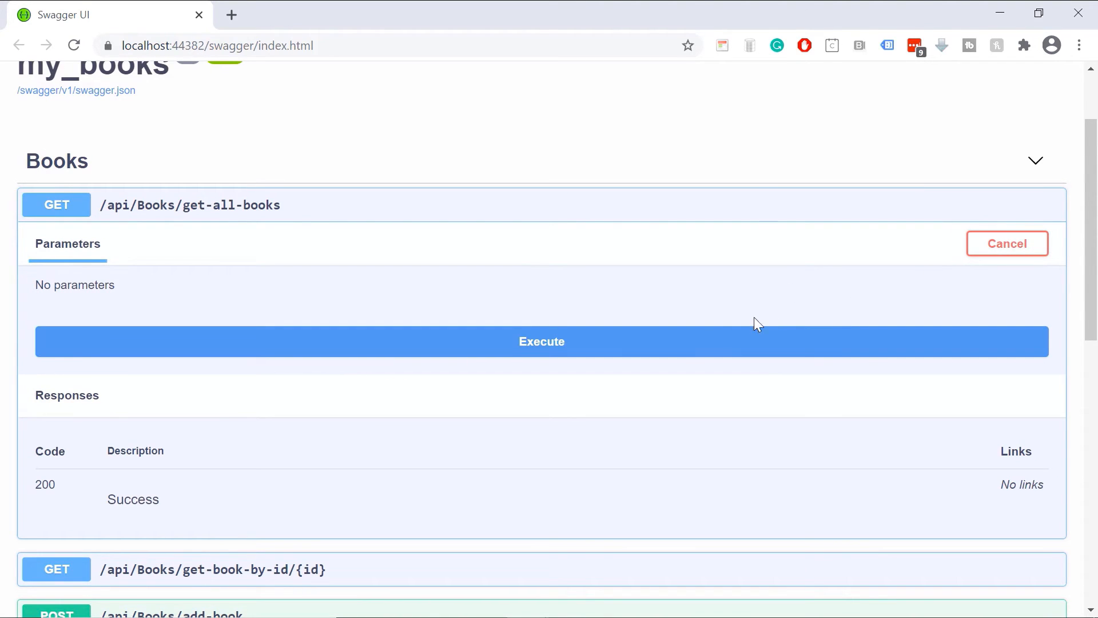
- Execute GET get-all-books and scroll the 200 response showing four books including book 4
{"action": "left_click", "coordinate": [541, 341]}
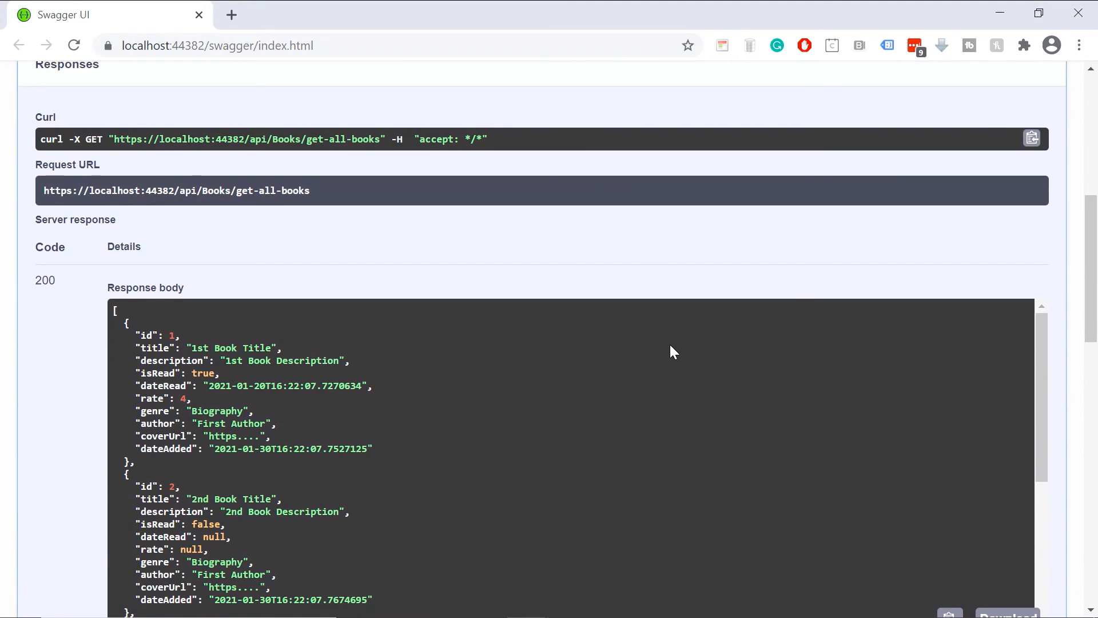
{"action": "scroll", "scroll_direction": "down", "scroll_amount": 3}
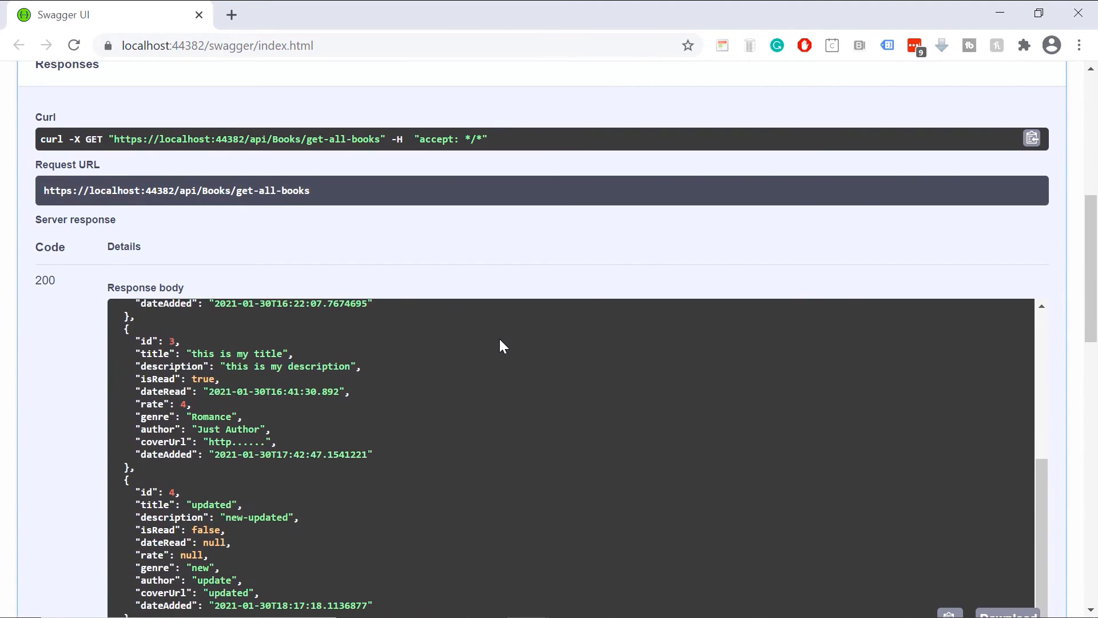
{"action": "scroll", "scroll_direction": "down", "scroll_amount": 3}
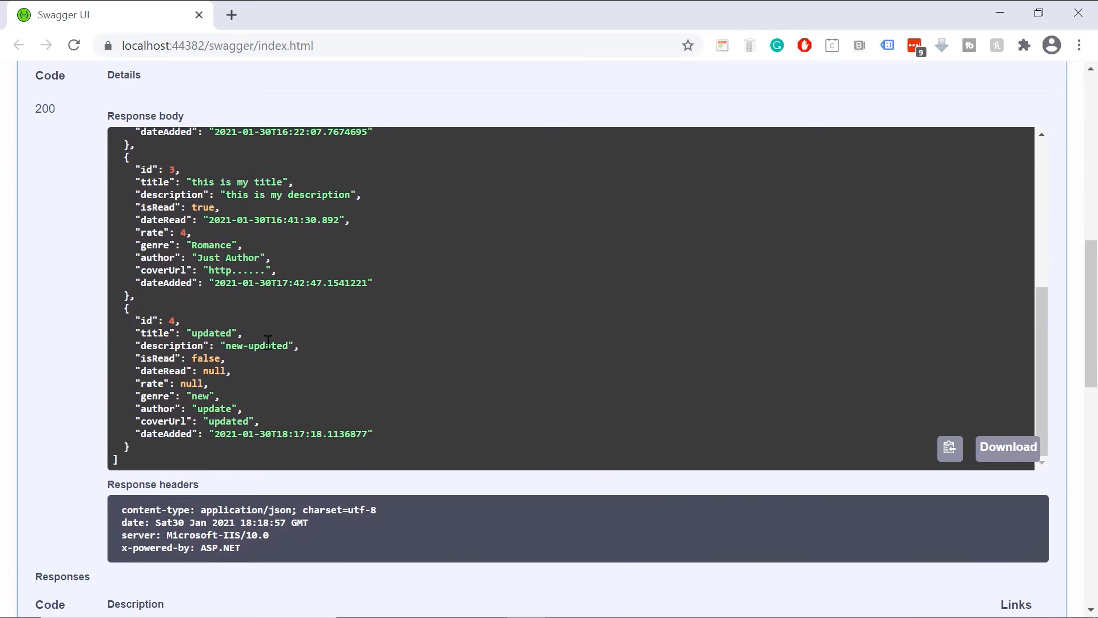
{"action": "scroll", "scroll_direction": "down", "scroll_amount": 3}
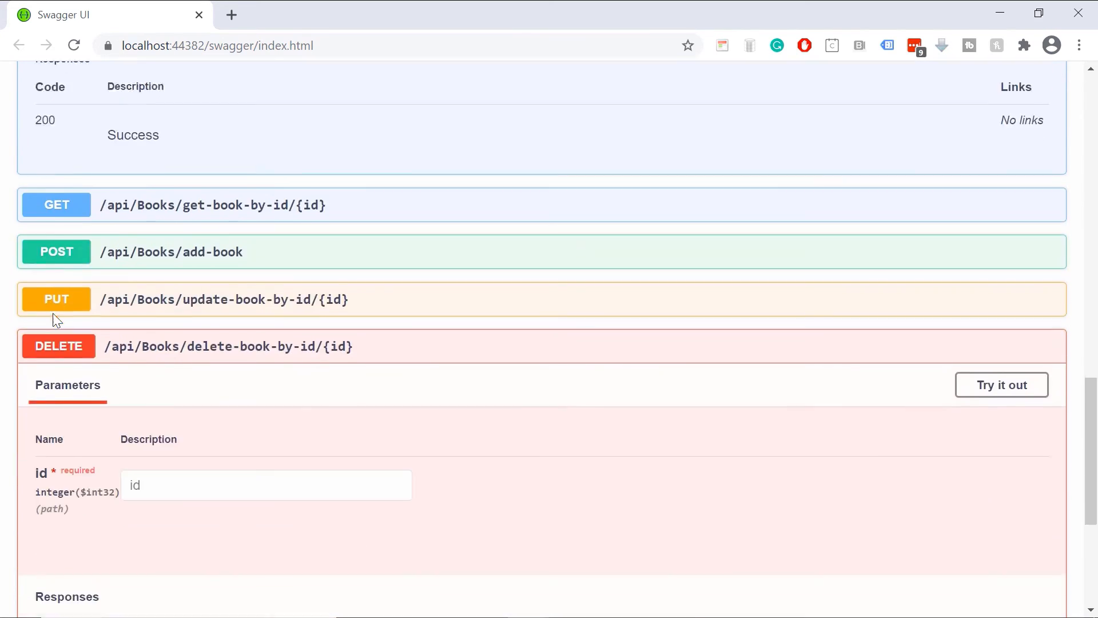
- Execute DELETE delete-book-by-id with id 4 and receive a 200 Success response
{"action": "left_click", "coordinate": [1000, 385]}
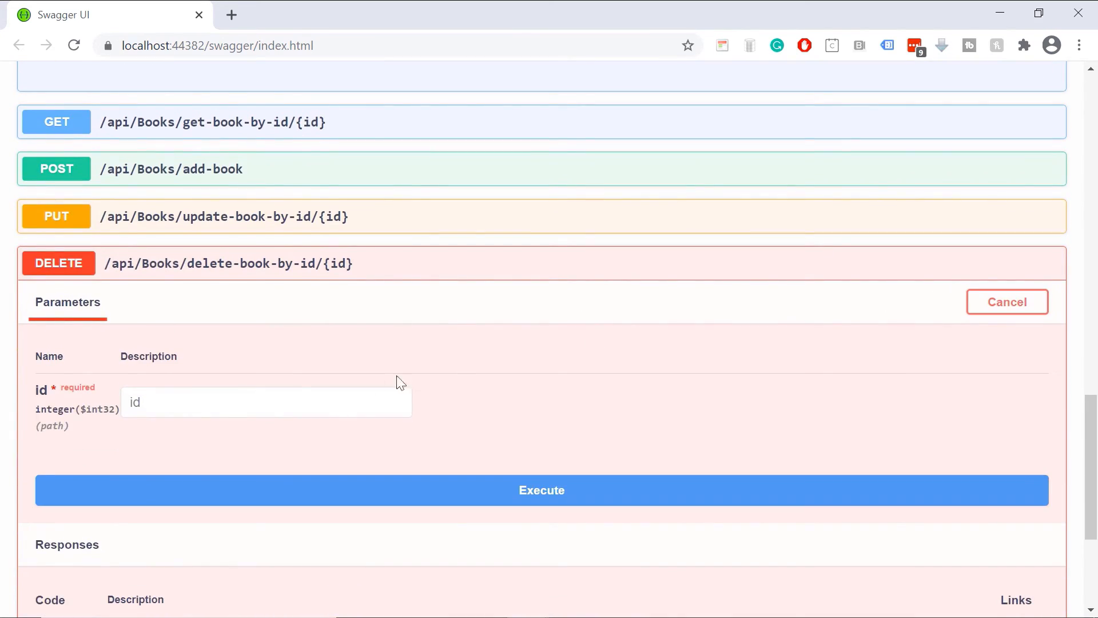
{"action": "type", "text": "4"}
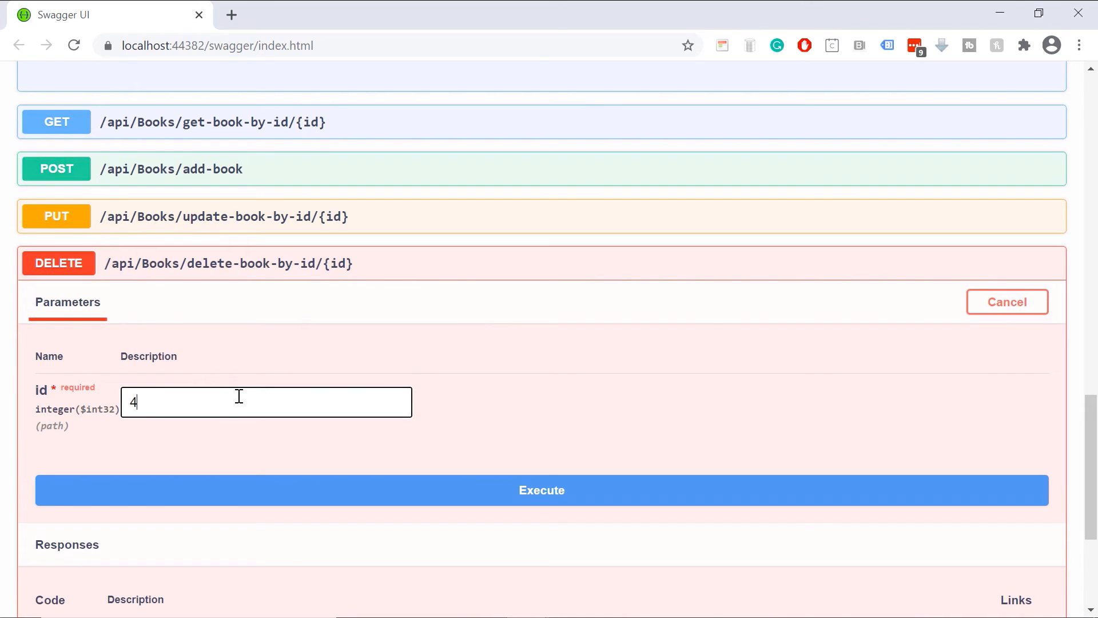
{"action": "left_click", "coordinate": [542, 490]}
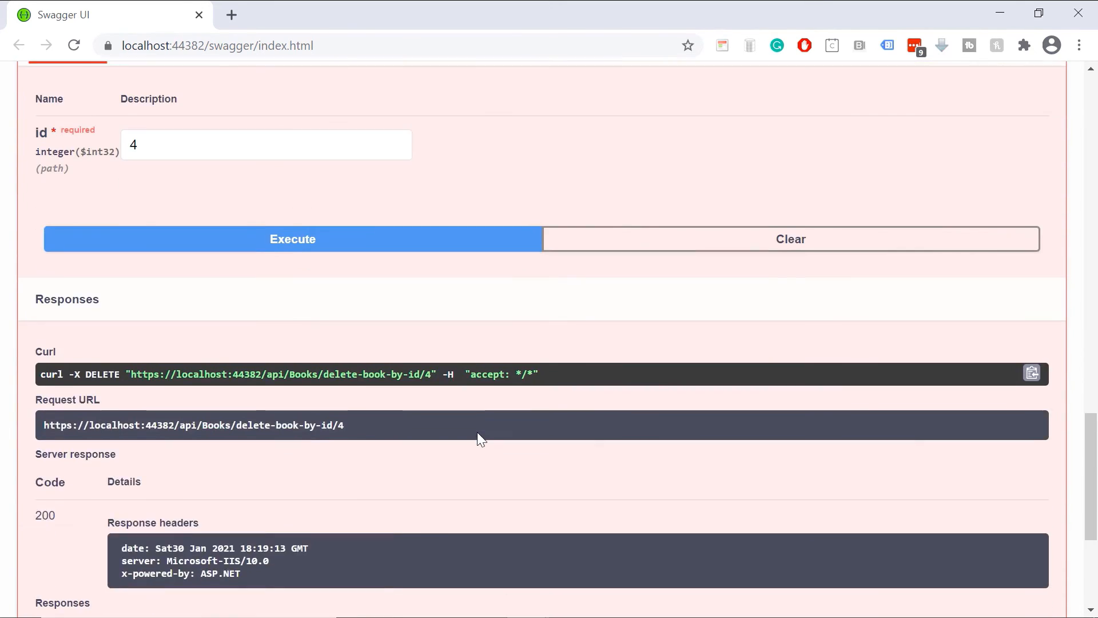
{"action": "scroll", "scroll_direction": "down", "scroll_amount": 3}
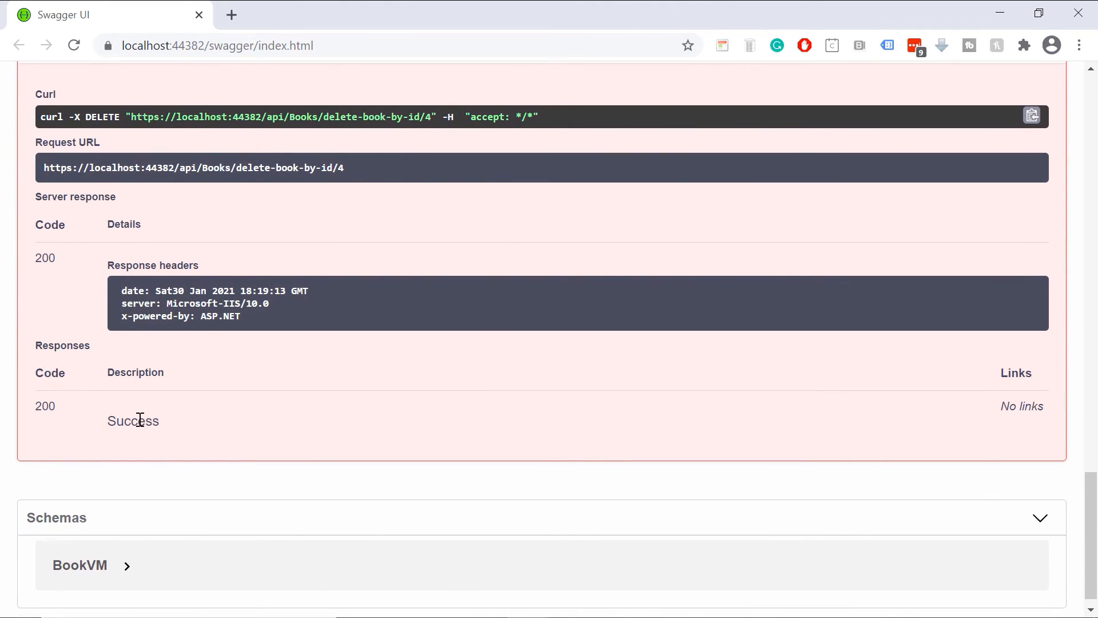
{"action": "double_click", "coordinate": [133, 420]}
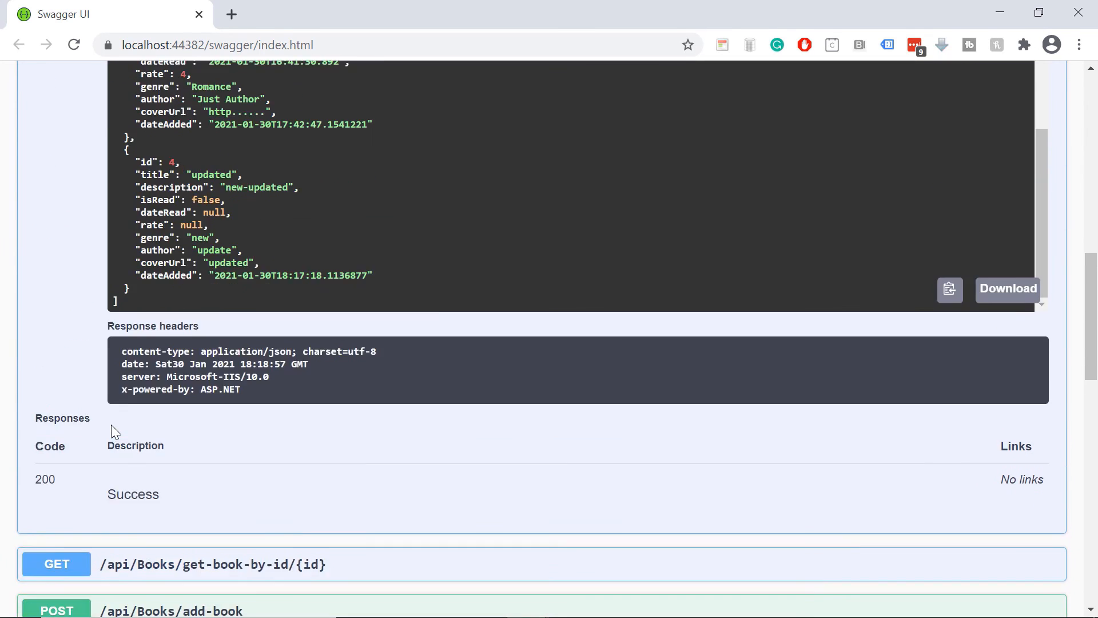
- Rerun get-all-books and scroll the response confirming only books 1, 2 and 3 remain
{"action": "scroll", "scroll_direction": "up", "scroll_amount": 3}
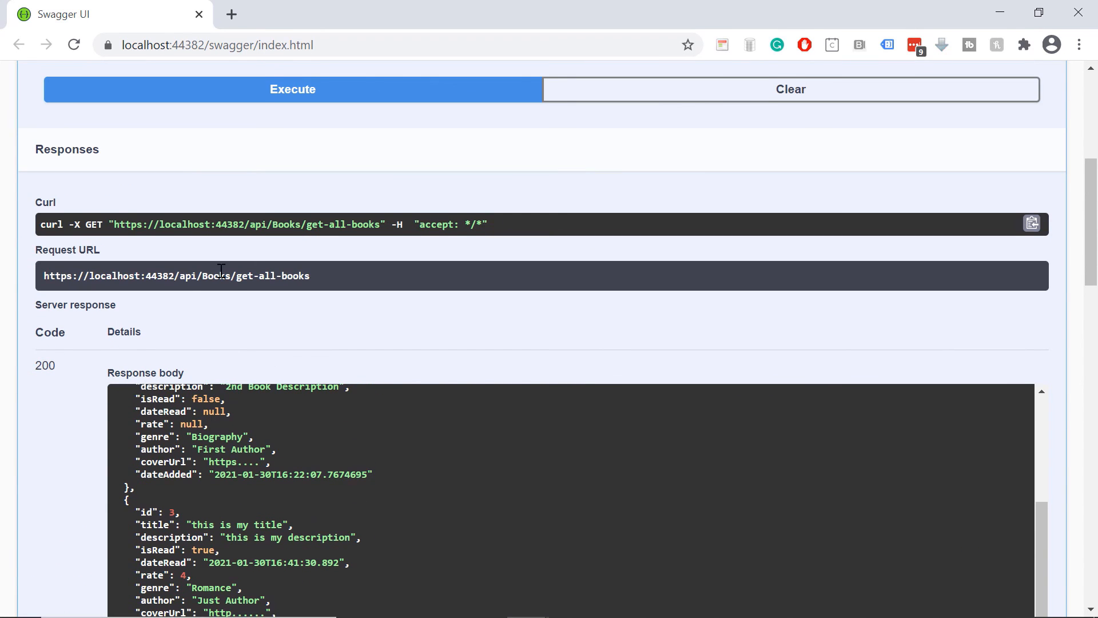
{"action": "scroll", "scroll_direction": "up", "scroll_amount": 3}
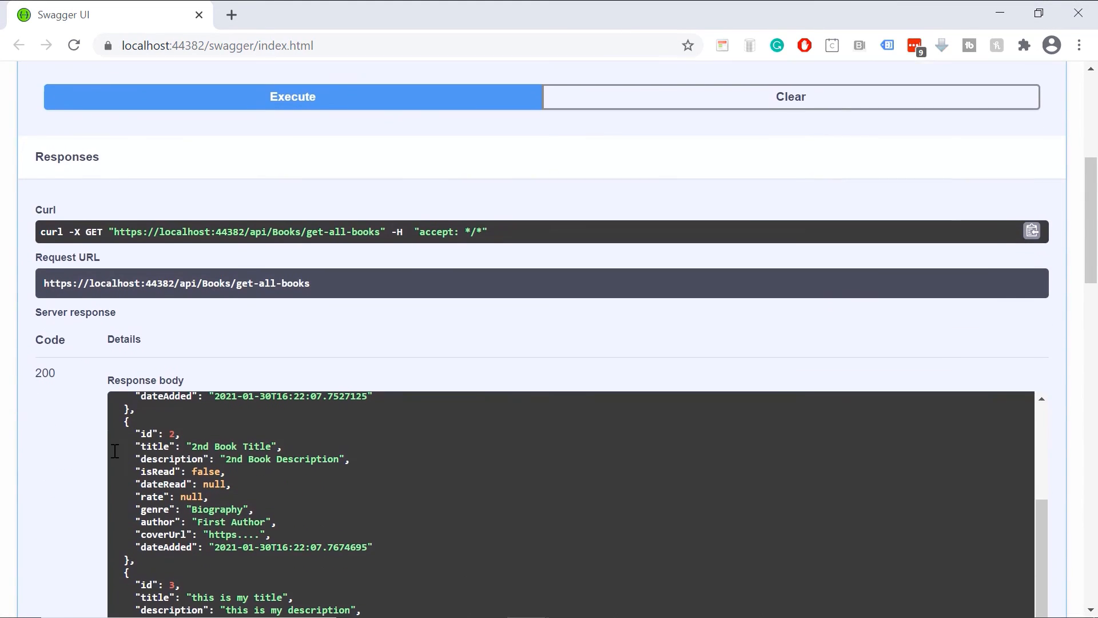
{"action": "scroll", "scroll_direction": "down", "scroll_amount": 3}
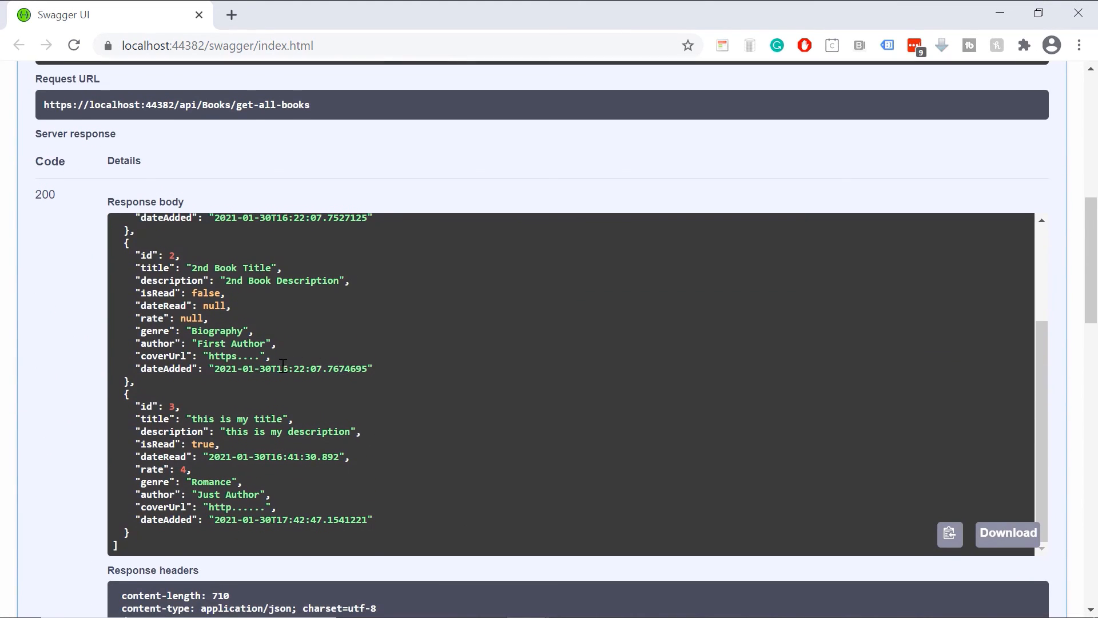
{"action": "scroll", "scroll_direction": "up", "scroll_amount": 3}
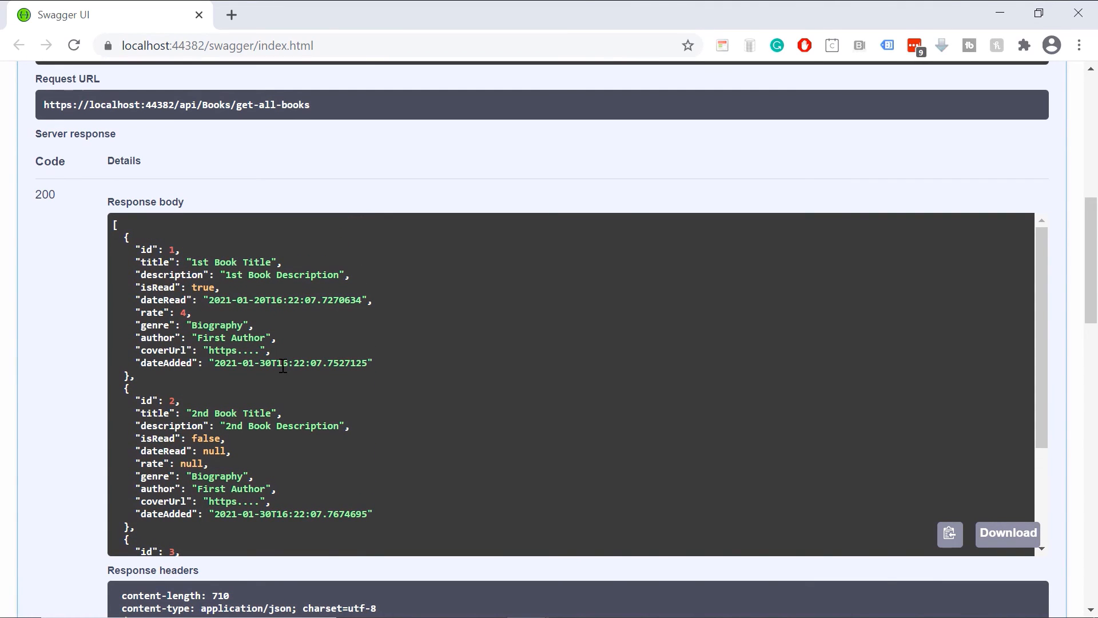
{"action": "scroll", "scroll_direction": "down", "scroll_amount": 3}
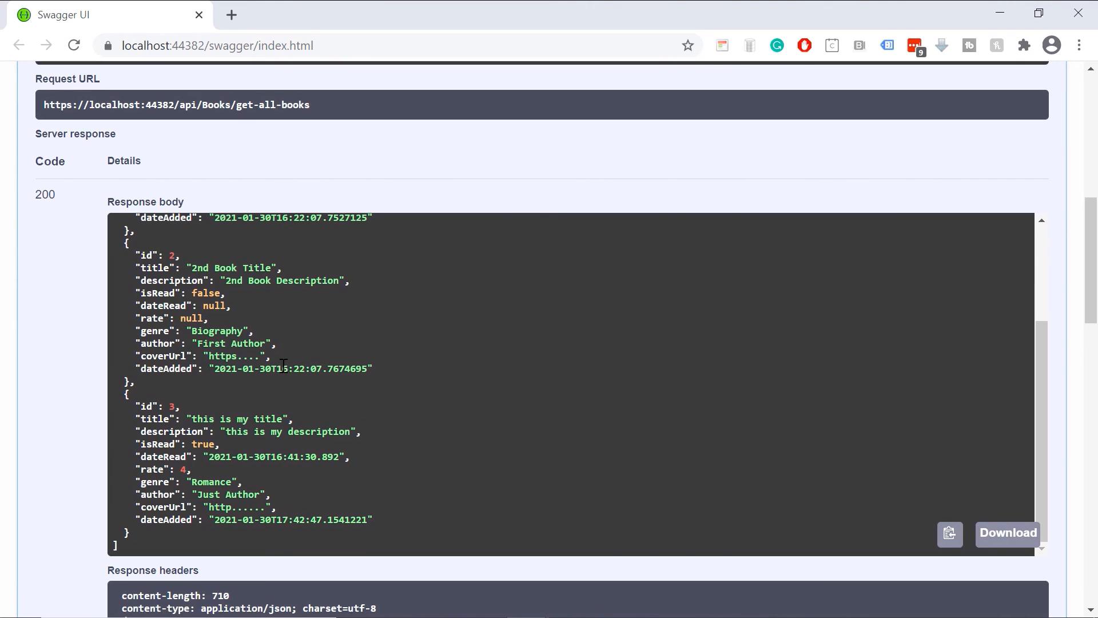